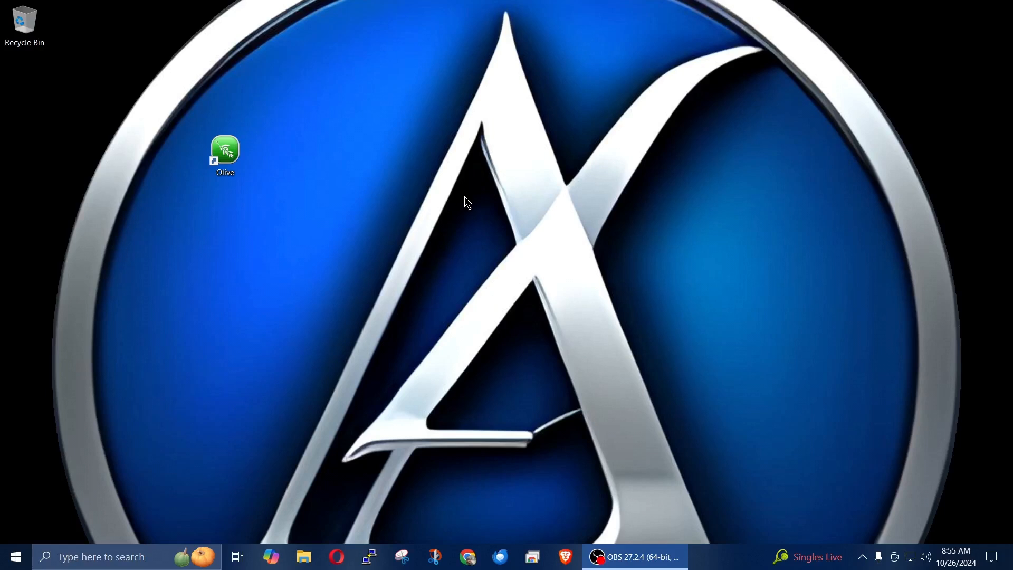
{"action": "mouse_move", "coordinate": [478, 186]}
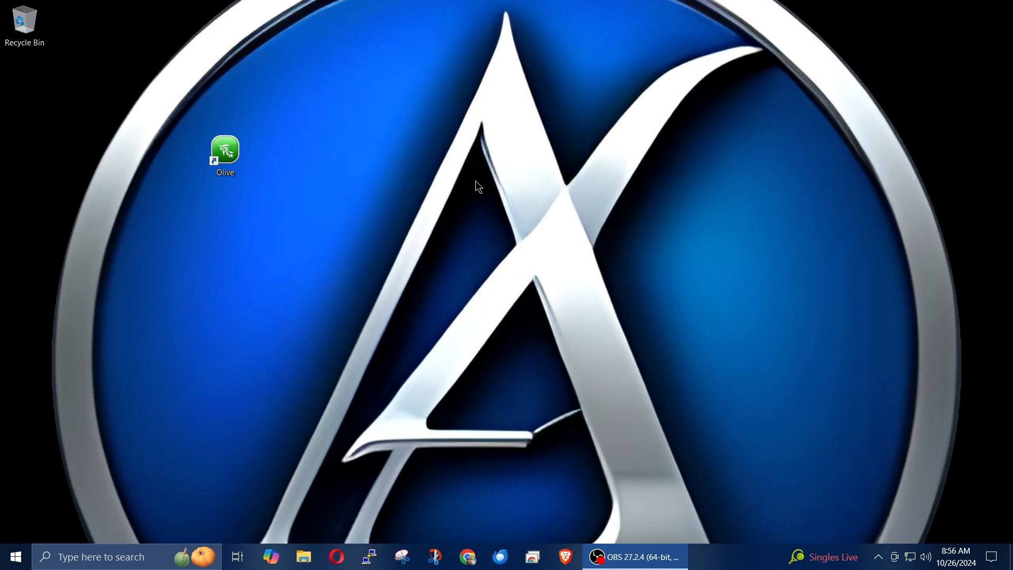
Step: Drag the Olive desktop shortcut slightly to the right
{"action": "left_click", "coordinate": [225, 152]}
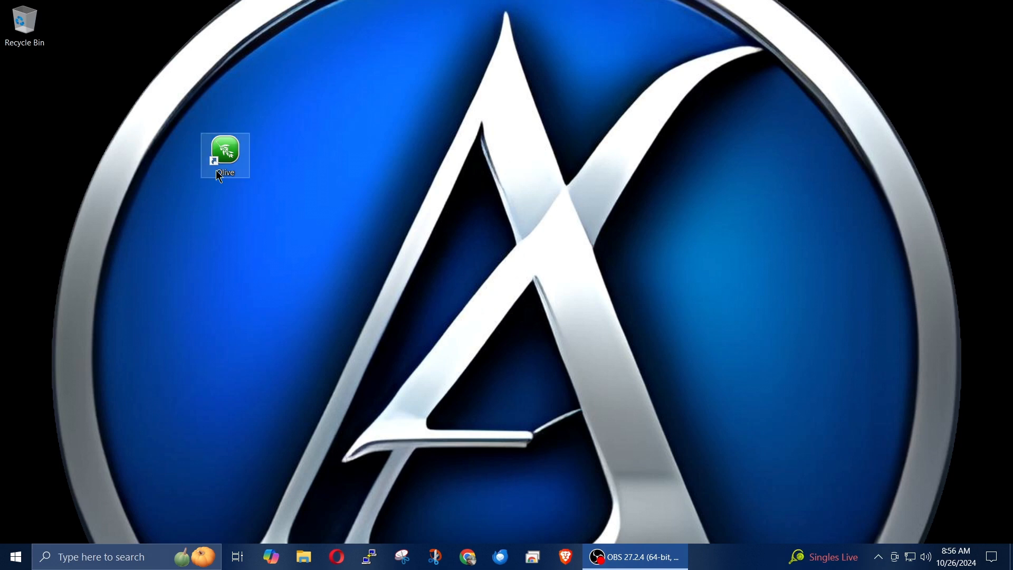
{"action": "left_click_drag", "start_coordinate": [225, 156], "coordinate": [275, 155]}
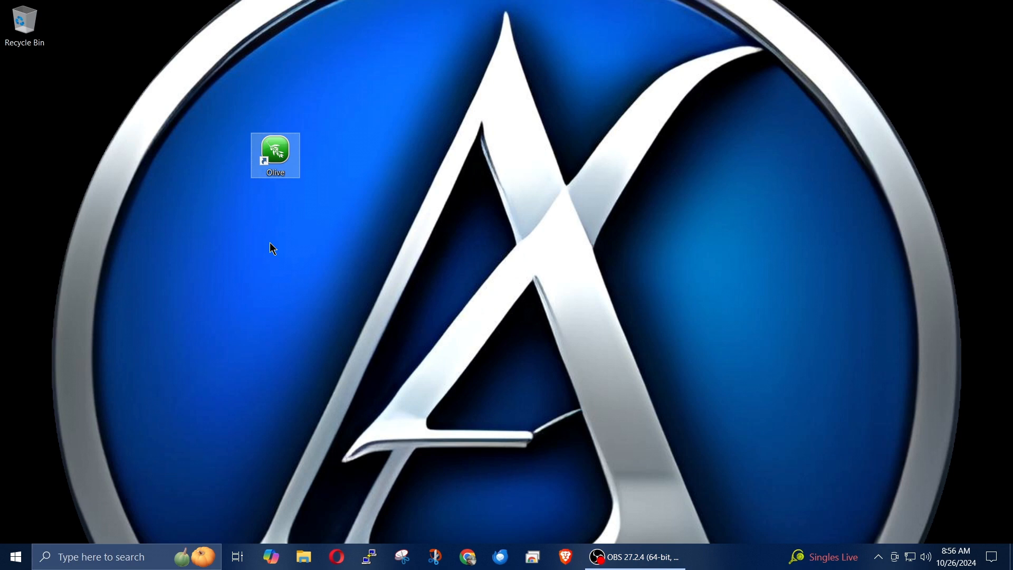
{"action": "mouse_move", "coordinate": [310, 244]}
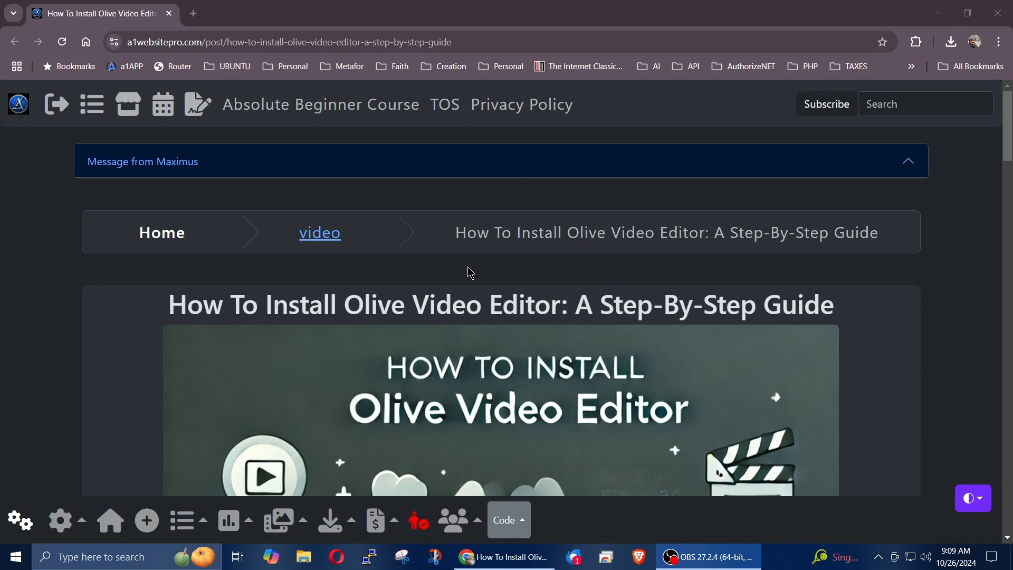
Step: Follow the guide's direct 'download Olive' link to the Olive download page
{"action": "scroll", "scroll_direction": "down", "scroll_amount": 3}
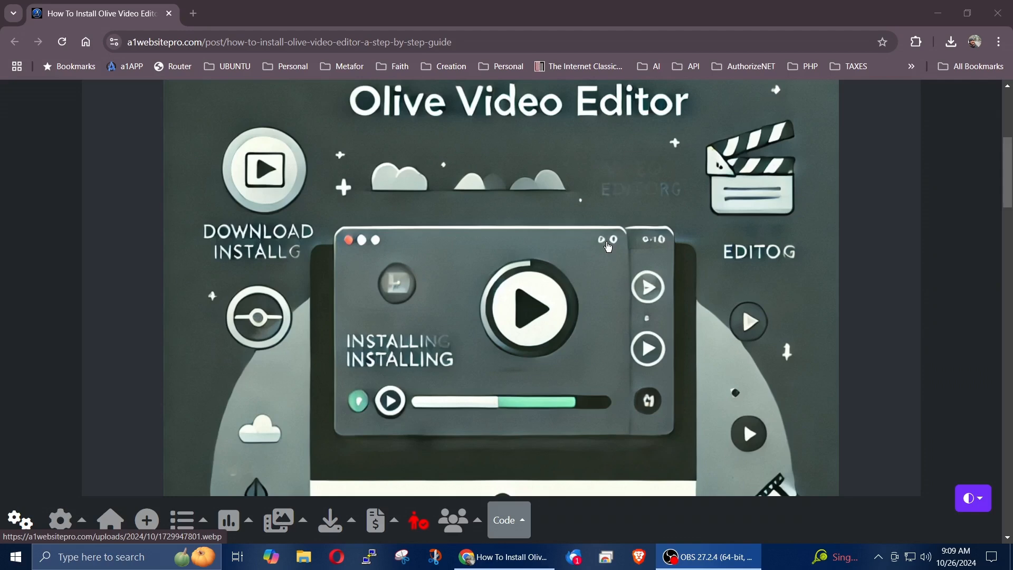
{"action": "scroll", "scroll_direction": "down", "scroll_amount": 3}
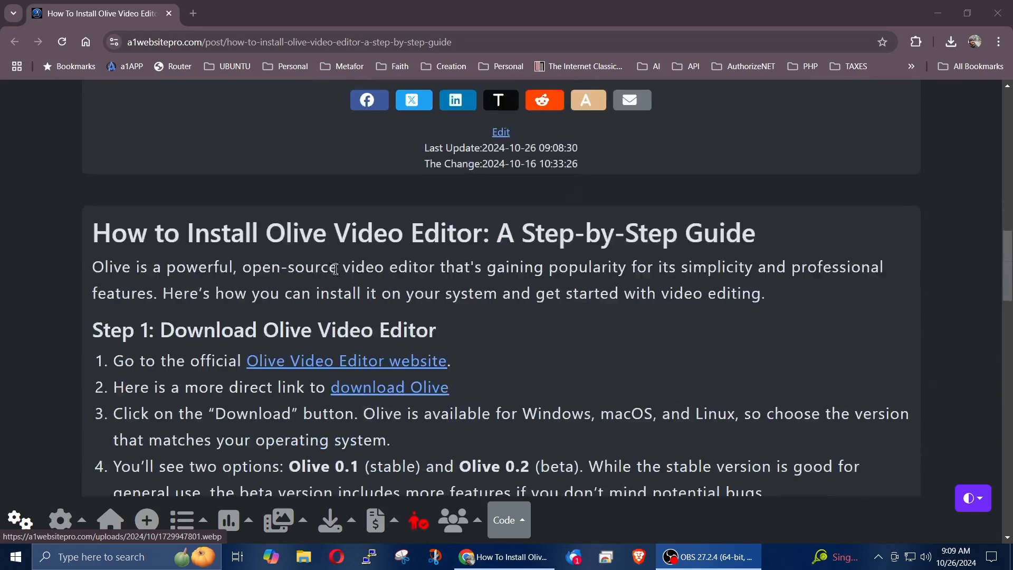
{"action": "scroll", "scroll_direction": "down", "scroll_amount": 3}
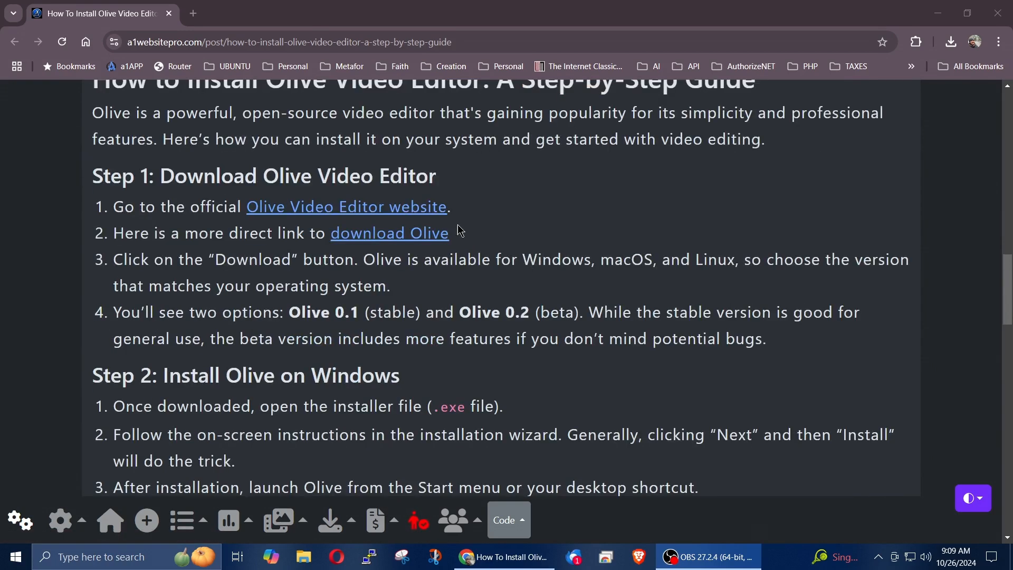
{"action": "mouse_move", "coordinate": [332, 206]}
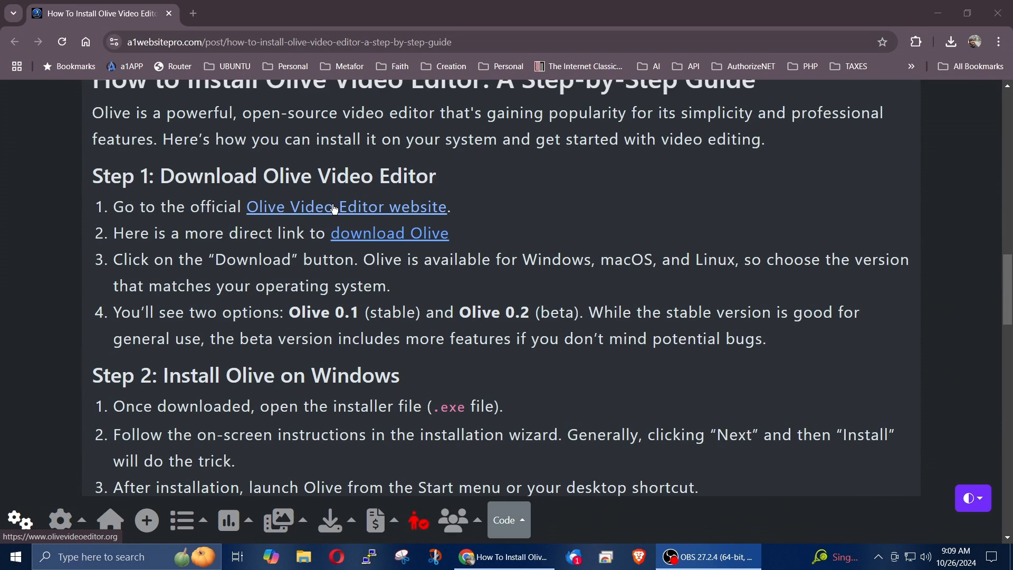
{"action": "left_click_drag", "start_coordinate": [125, 232], "coordinate": [305, 232]}
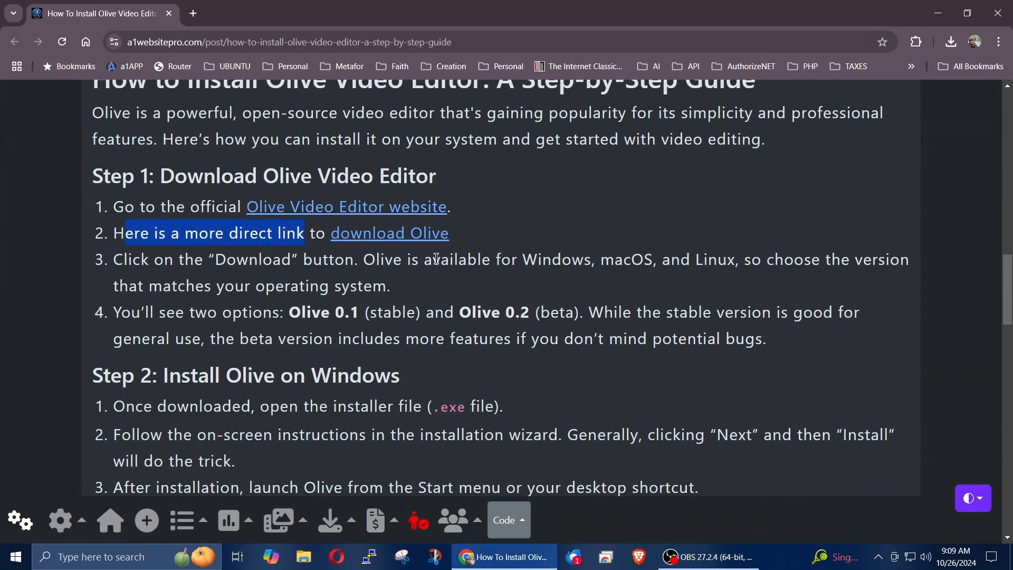
{"action": "mouse_move", "coordinate": [388, 234]}
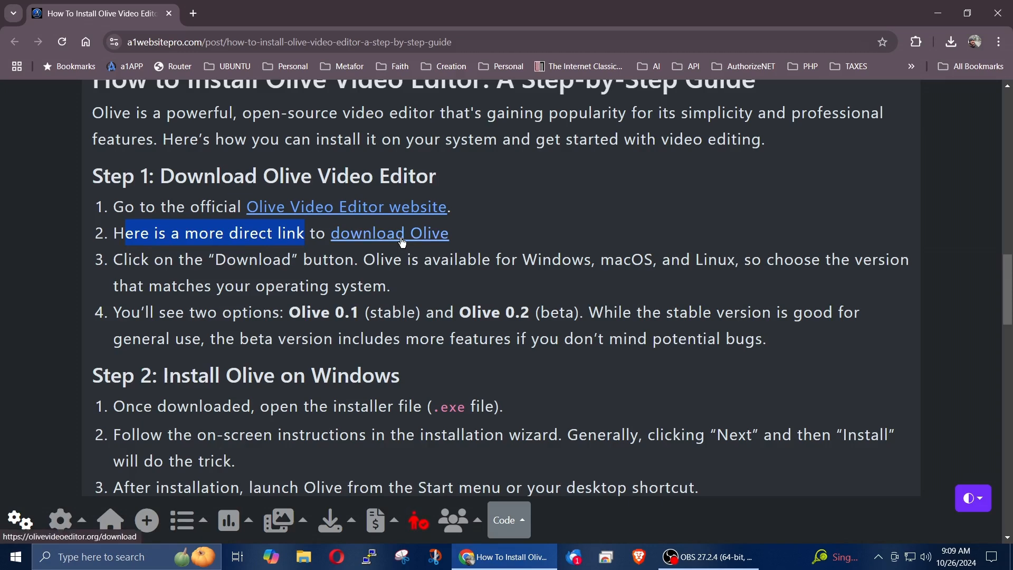
{"action": "left_click", "coordinate": [390, 234]}
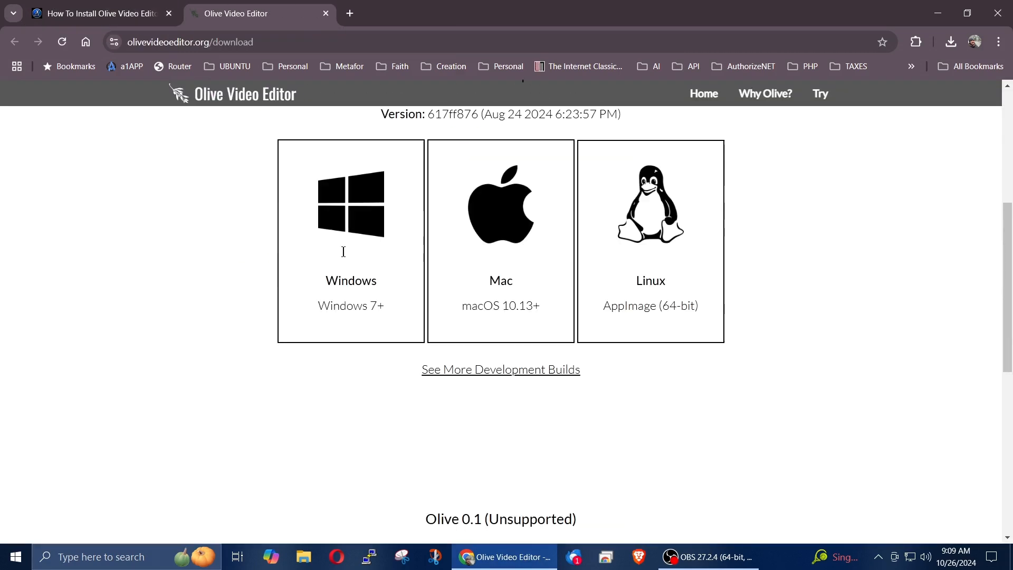
{"action": "mouse_move", "coordinate": [344, 238]}
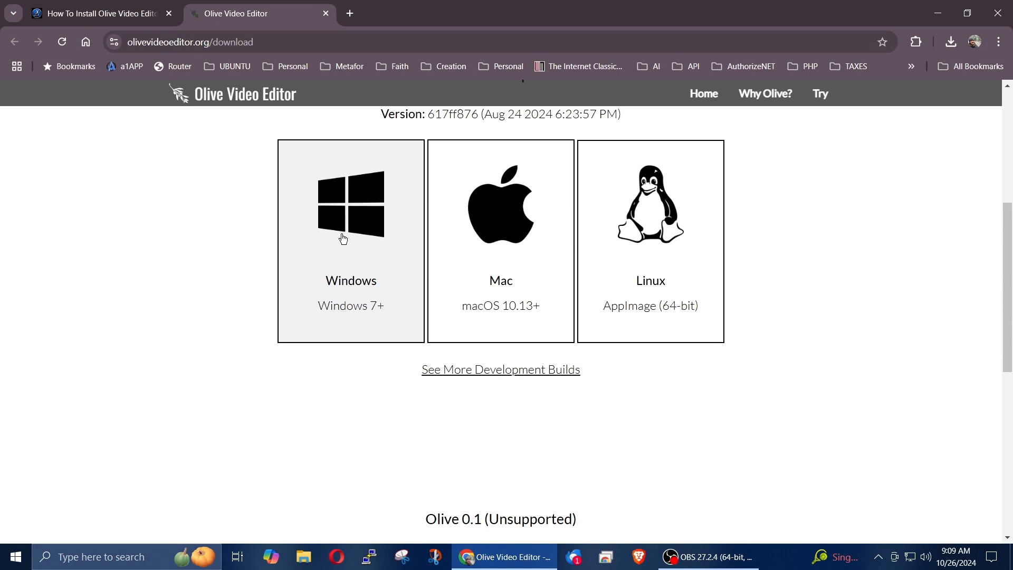
{"action": "mouse_move", "coordinate": [518, 244]}
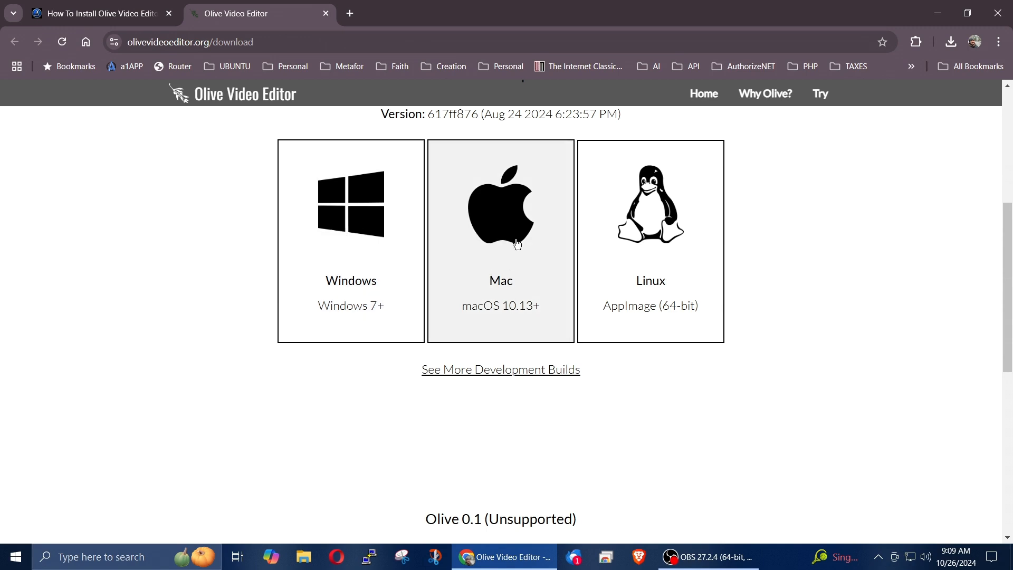
{"action": "mouse_move", "coordinate": [664, 255]}
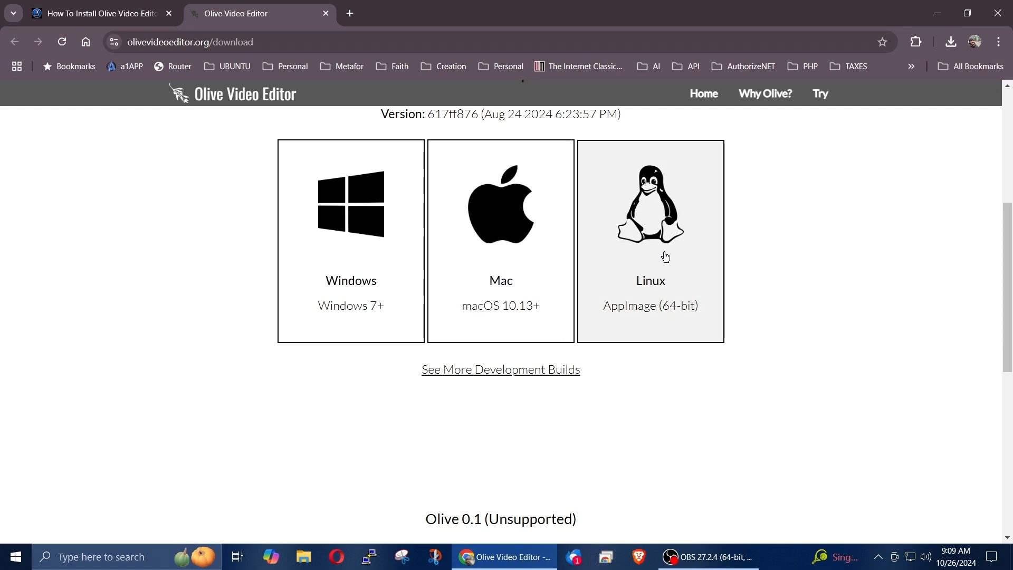
{"action": "mouse_move", "coordinate": [671, 337]}
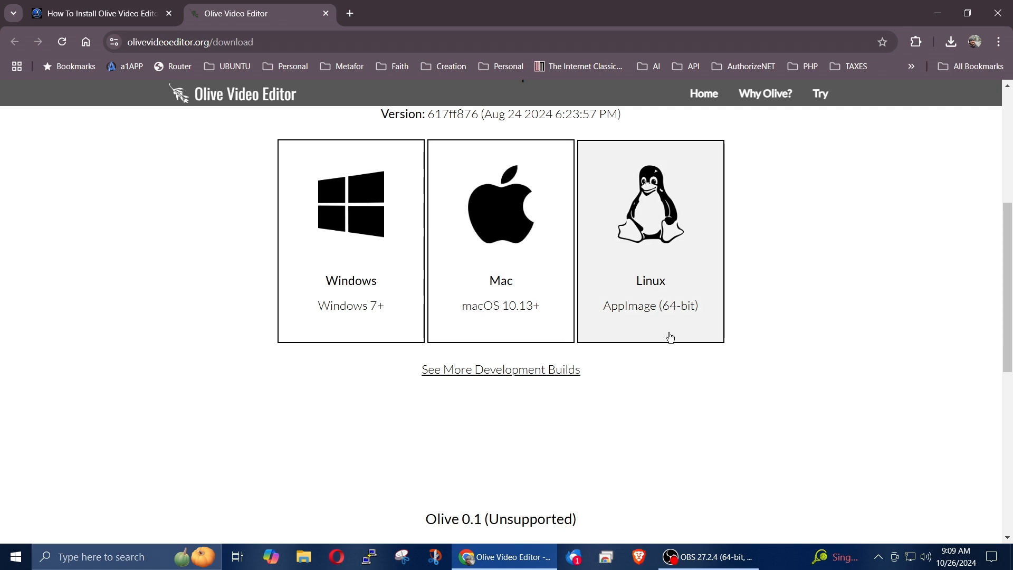
{"action": "mouse_move", "coordinate": [684, 251]}
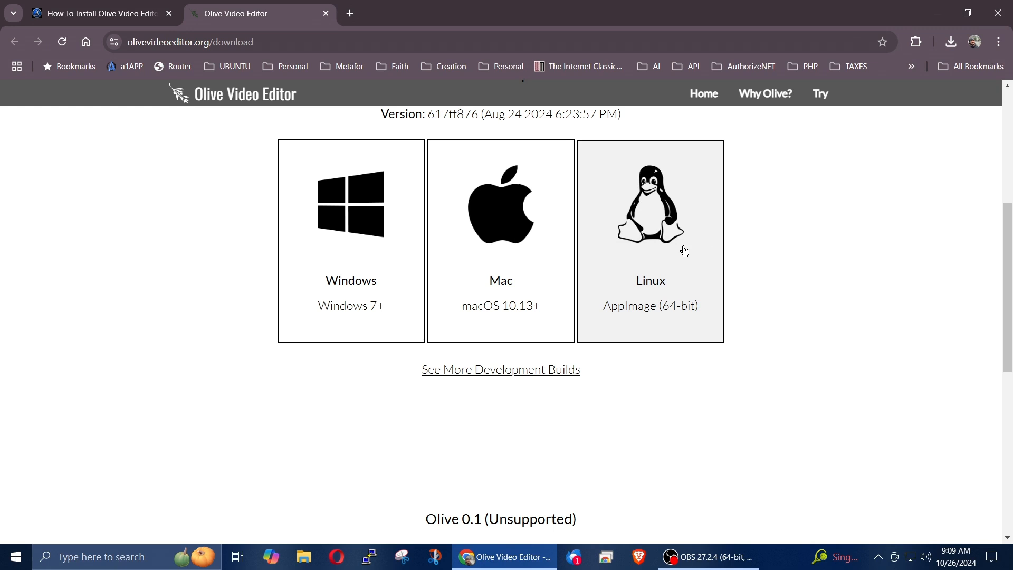
Step: Show the full list of Olive development builds from the download page
{"action": "scroll", "scroll_direction": "up", "scroll_amount": 3}
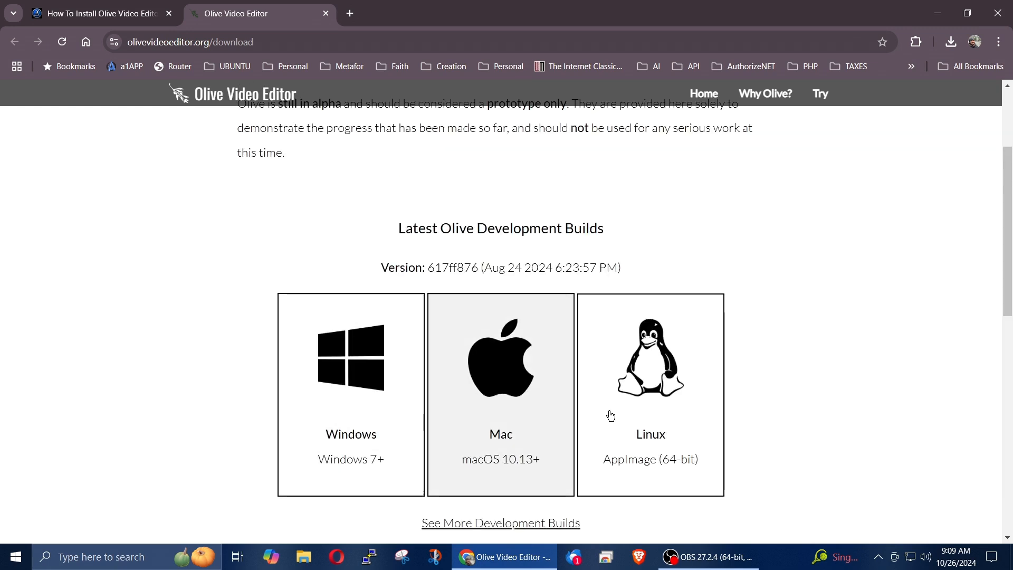
{"action": "mouse_move", "coordinate": [675, 466]}
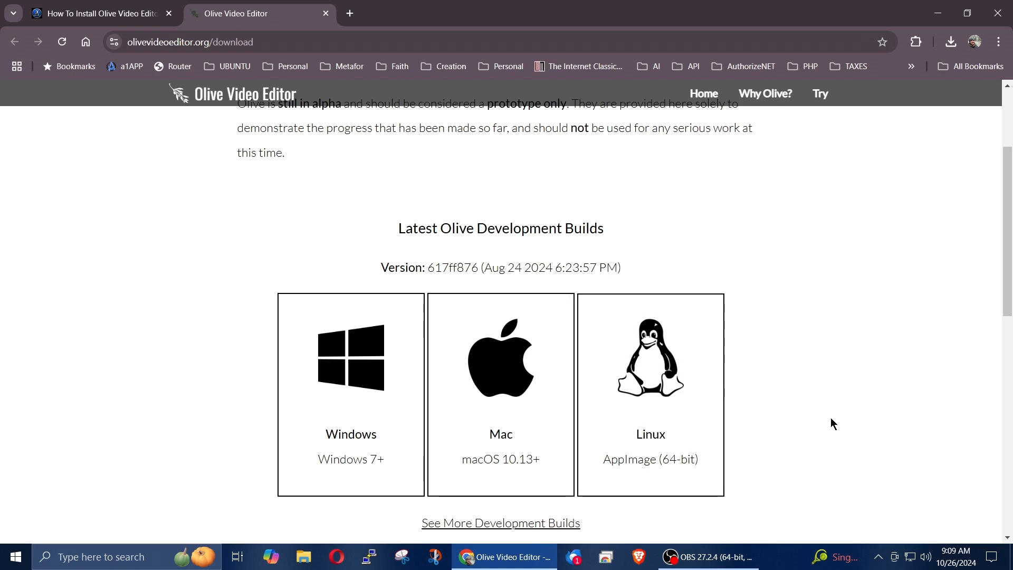
{"action": "scroll", "scroll_direction": "down", "scroll_amount": 3}
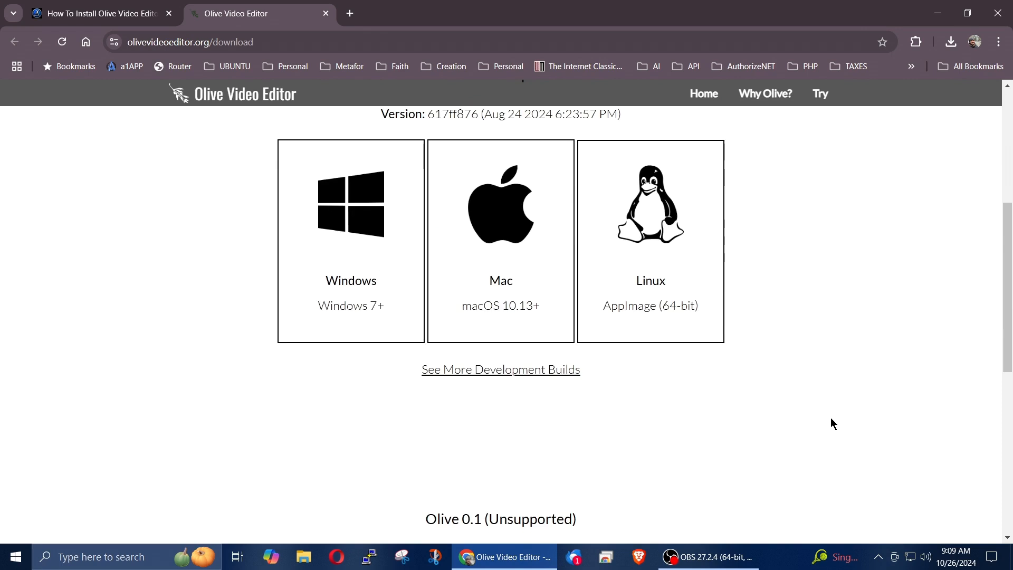
{"action": "mouse_move", "coordinate": [494, 390]}
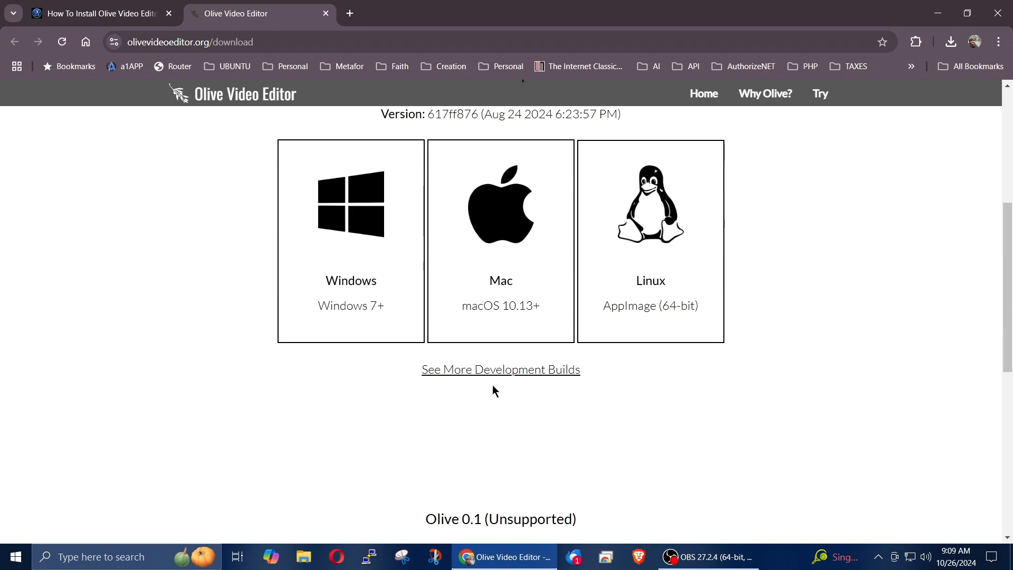
{"action": "left_click", "coordinate": [501, 369]}
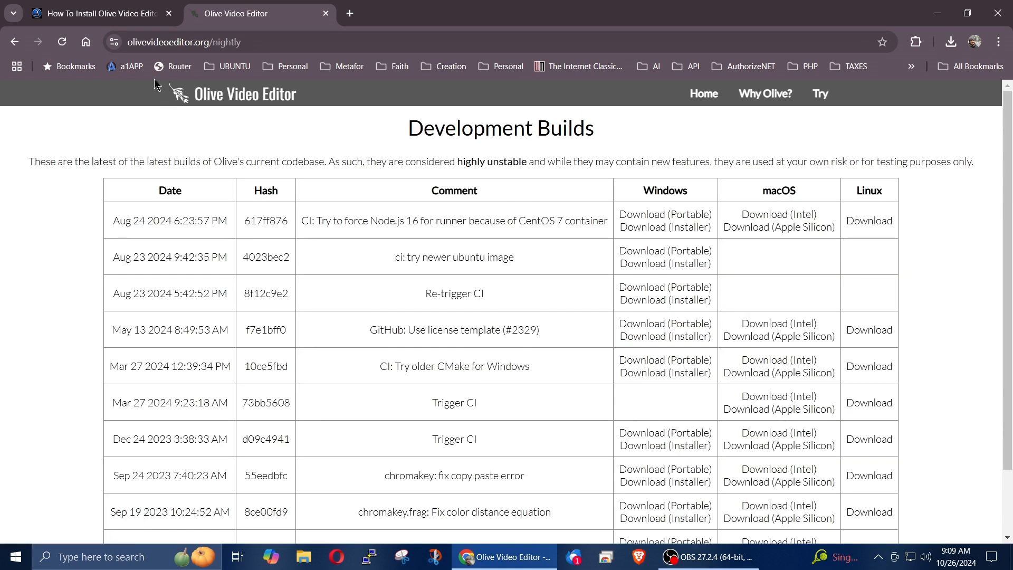
Step: Download the 64-bit Windows Olive installer zip to Downloads and show Chrome's recent downloads
{"action": "left_click", "coordinate": [97, 13]}
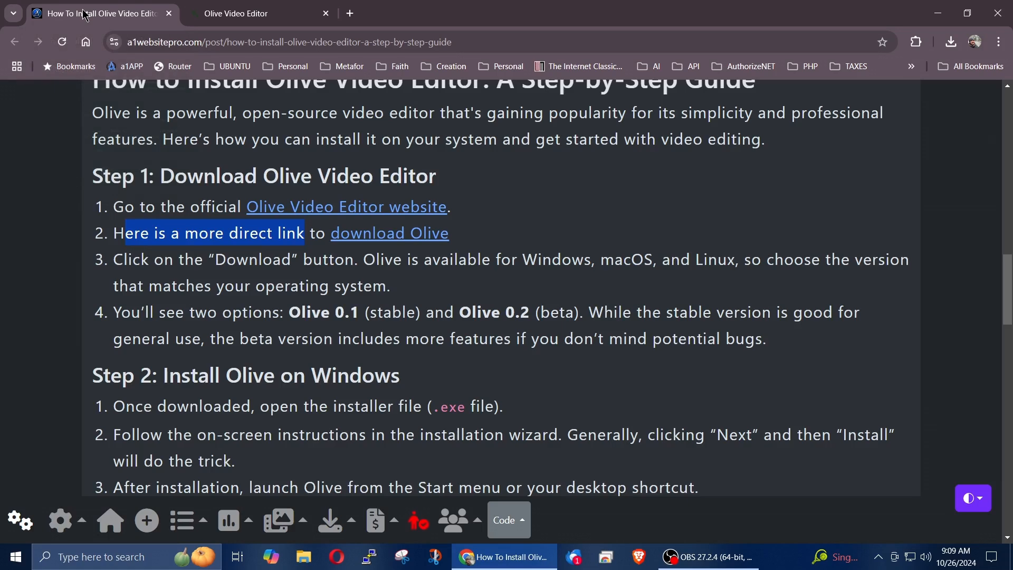
{"action": "left_click", "coordinate": [235, 12]}
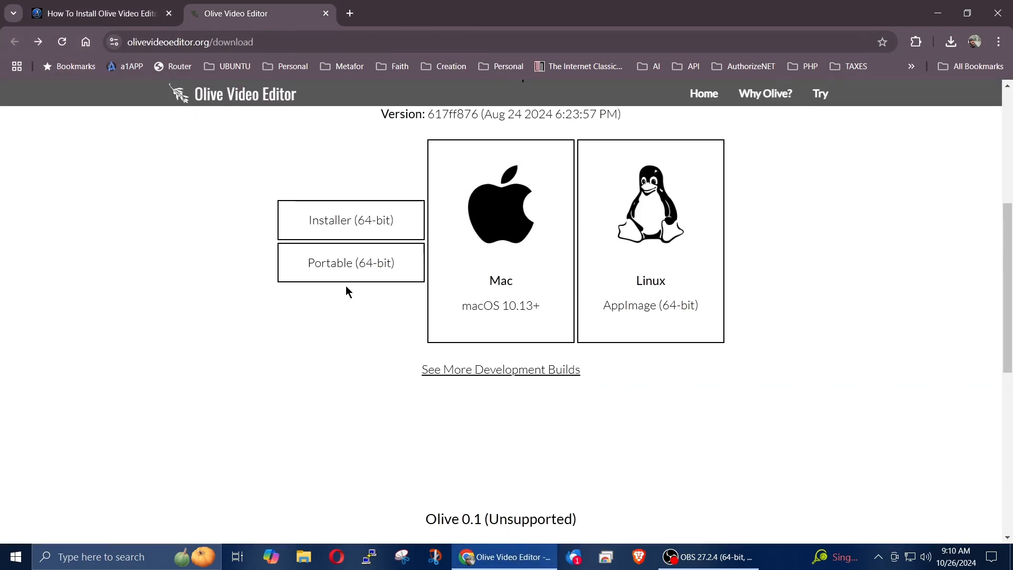
{"action": "mouse_move", "coordinate": [351, 219]}
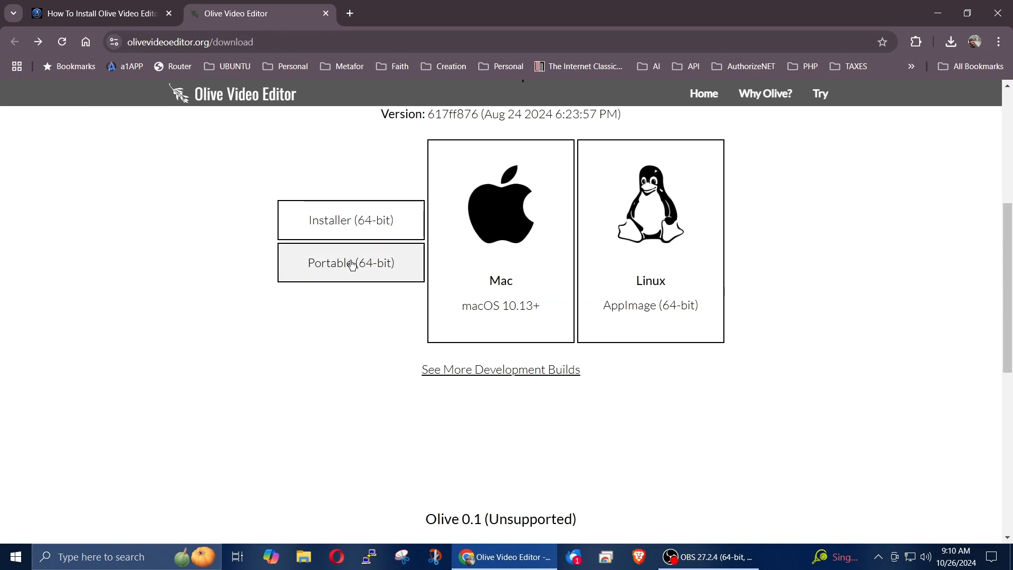
{"action": "mouse_move", "coordinate": [350, 219]}
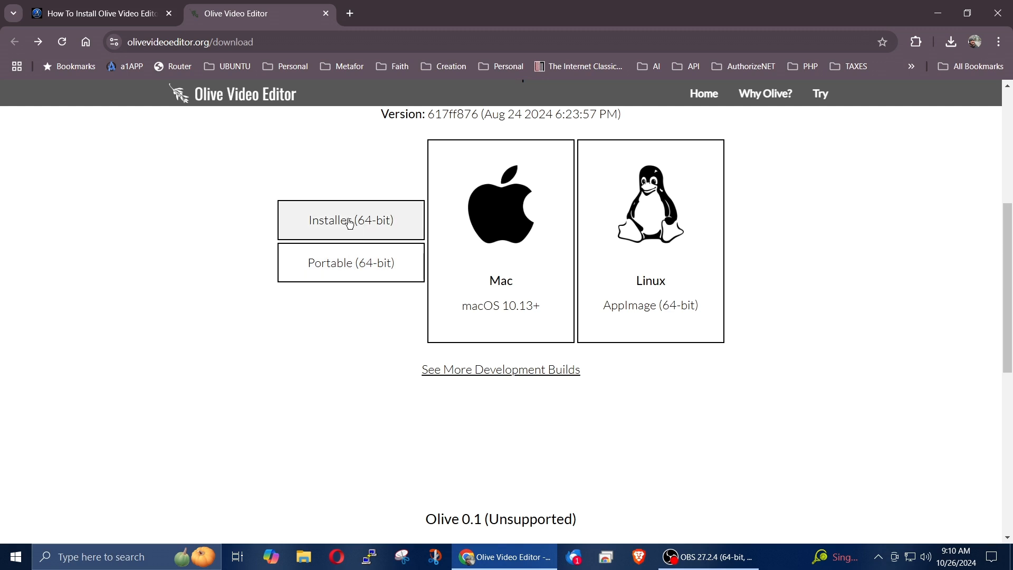
{"action": "left_click", "coordinate": [350, 219]}
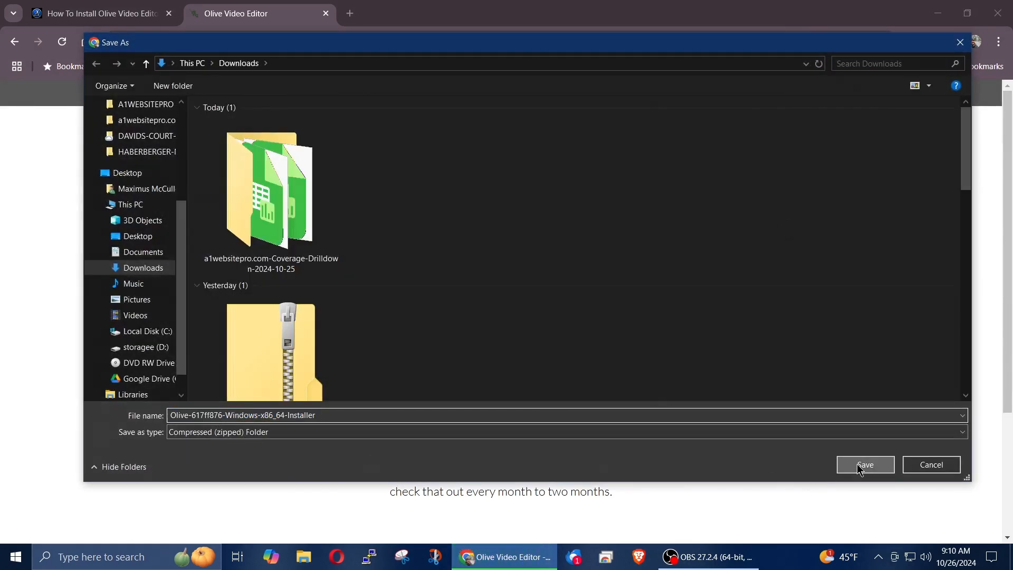
{"action": "left_click", "coordinate": [864, 464]}
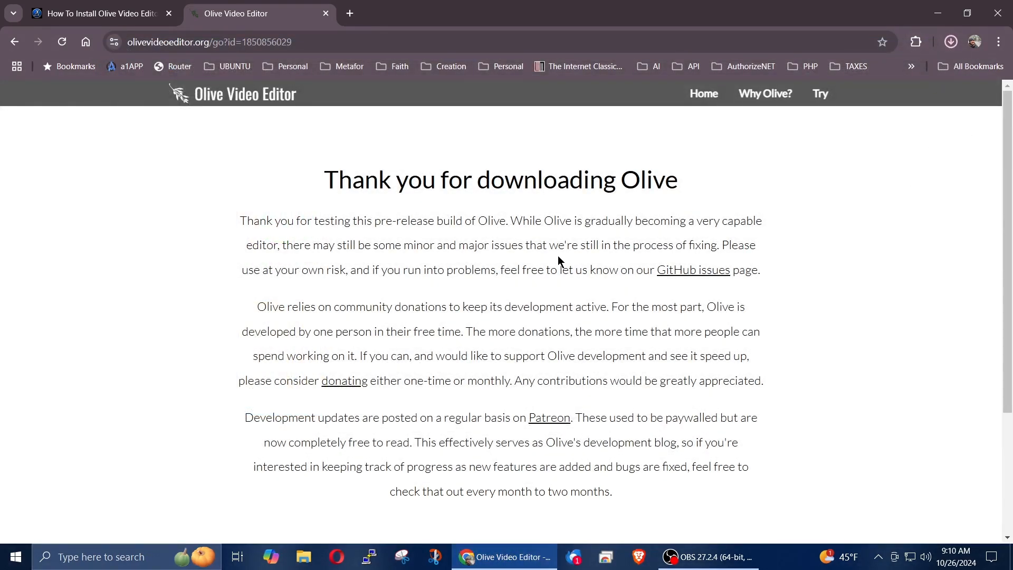
{"action": "left_click", "coordinate": [950, 41]}
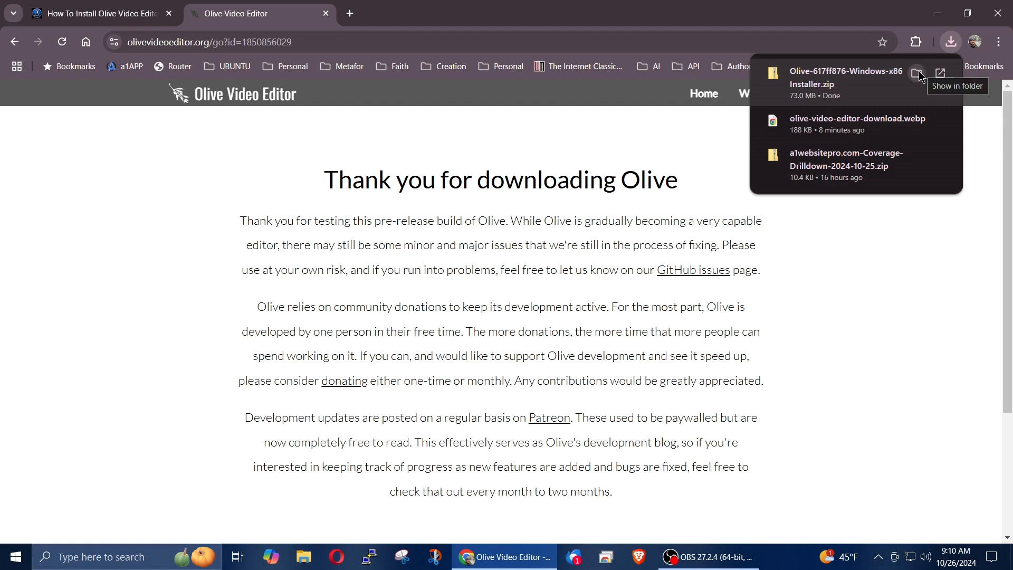
Step: Extract the Olive zip into its own Downloads folder and select the x86_64 installer inside
{"action": "left_click", "coordinate": [918, 74]}
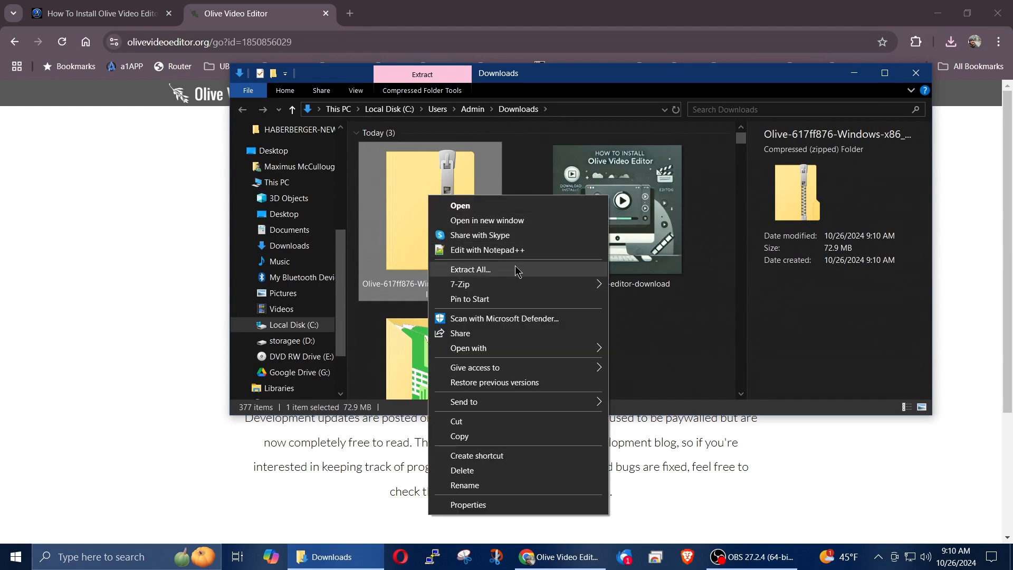
{"action": "left_click", "coordinate": [471, 269]}
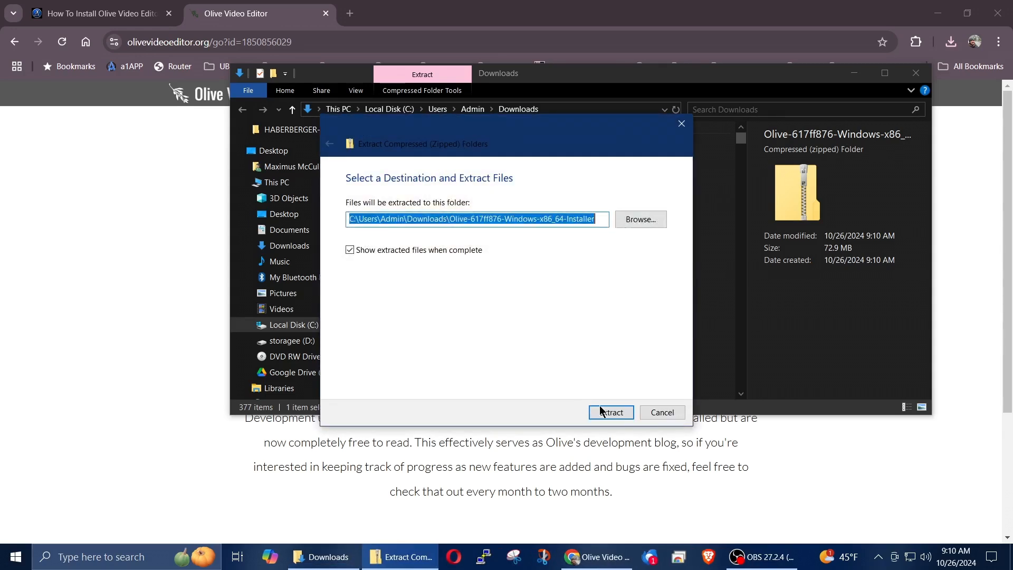
{"action": "left_click", "coordinate": [610, 413]}
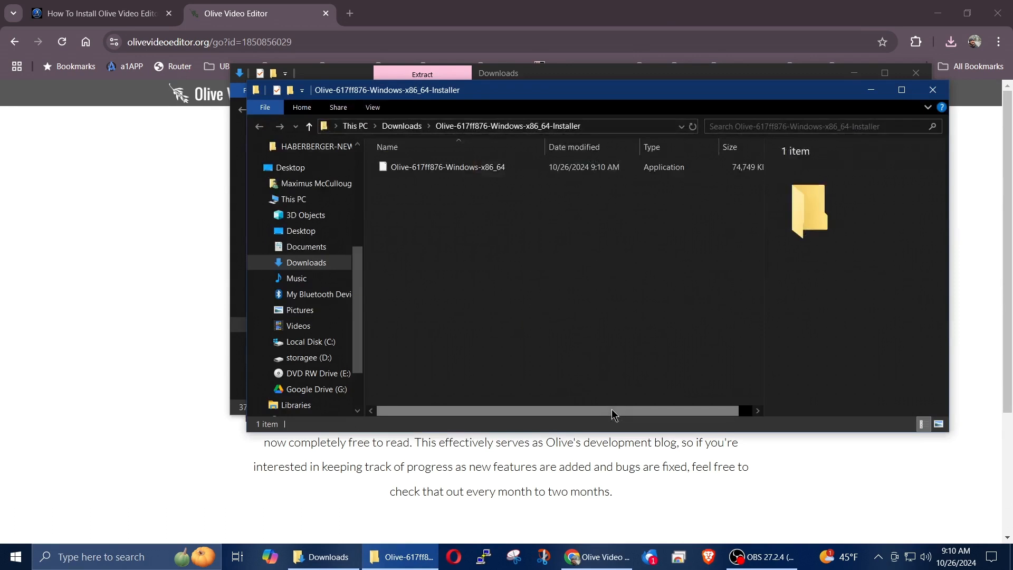
{"action": "left_click", "coordinate": [446, 167]}
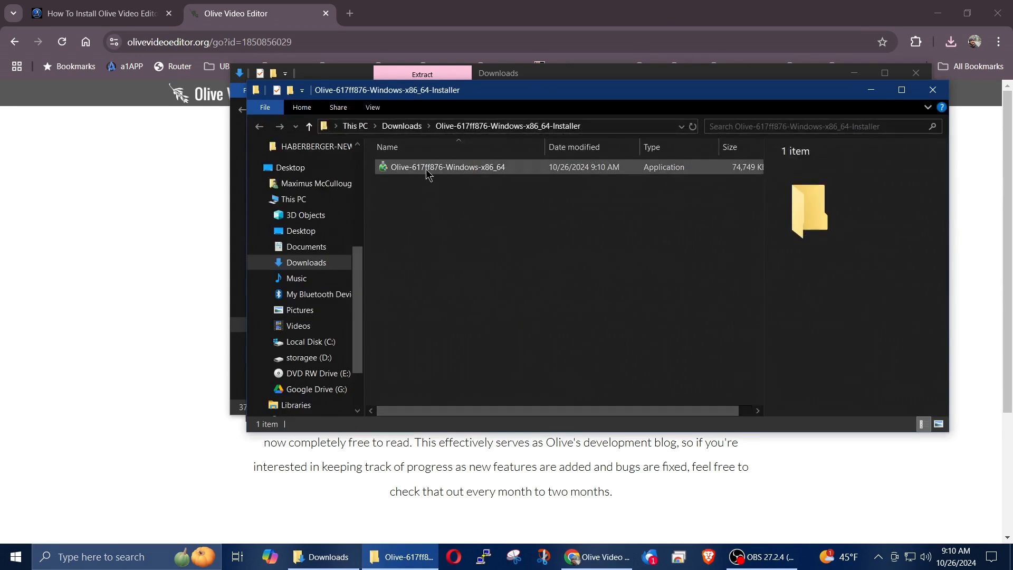
{"action": "left_click", "coordinate": [445, 167]}
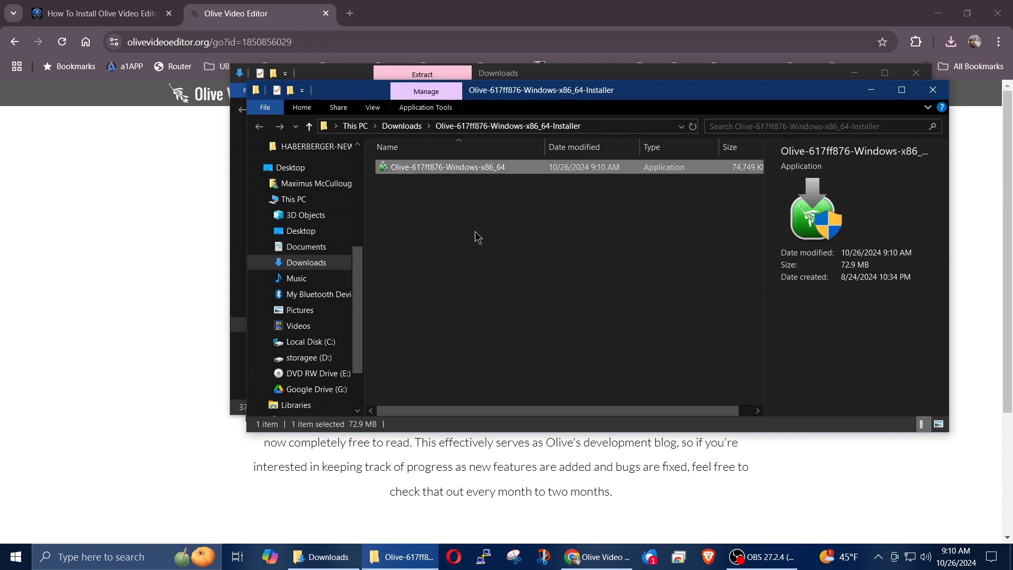
{"action": "mouse_move", "coordinate": [527, 292]}
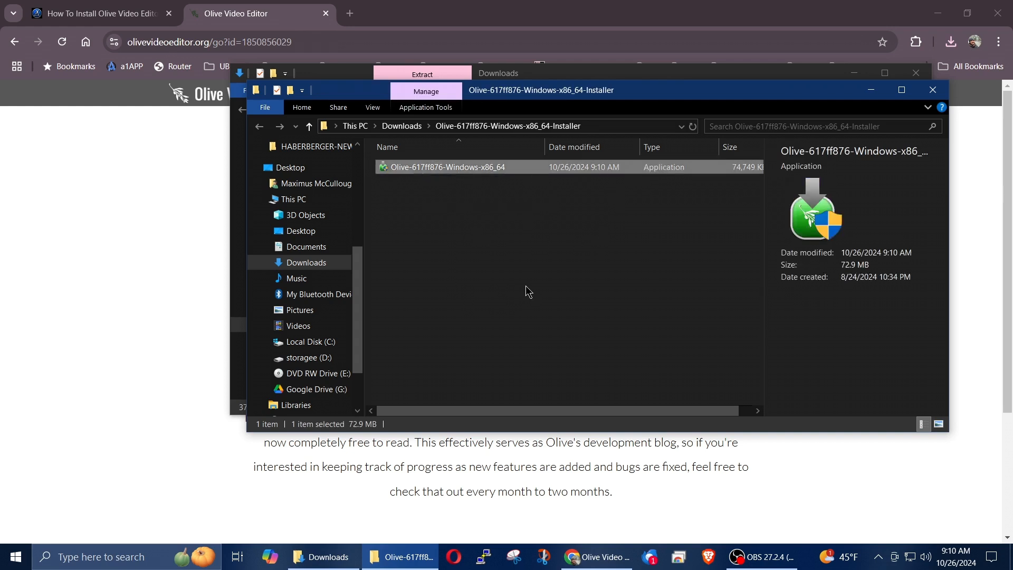
{"action": "mouse_move", "coordinate": [685, 259]}
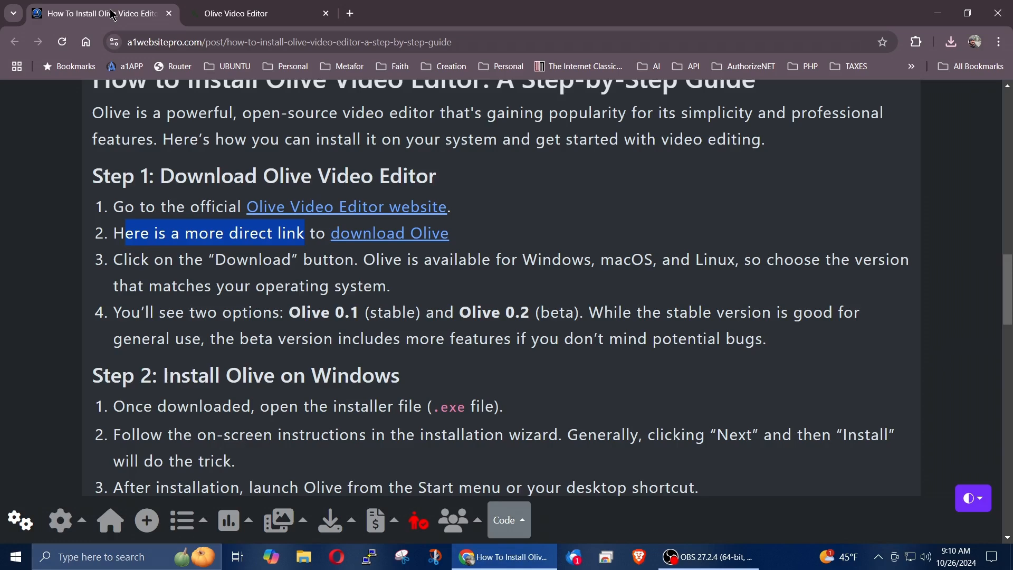
Step: Read the guide's macOS and Linux install steps, highlighting 'macOS', 'apt' and a Linux sentence
{"action": "scroll", "scroll_direction": "down", "scroll_amount": 3}
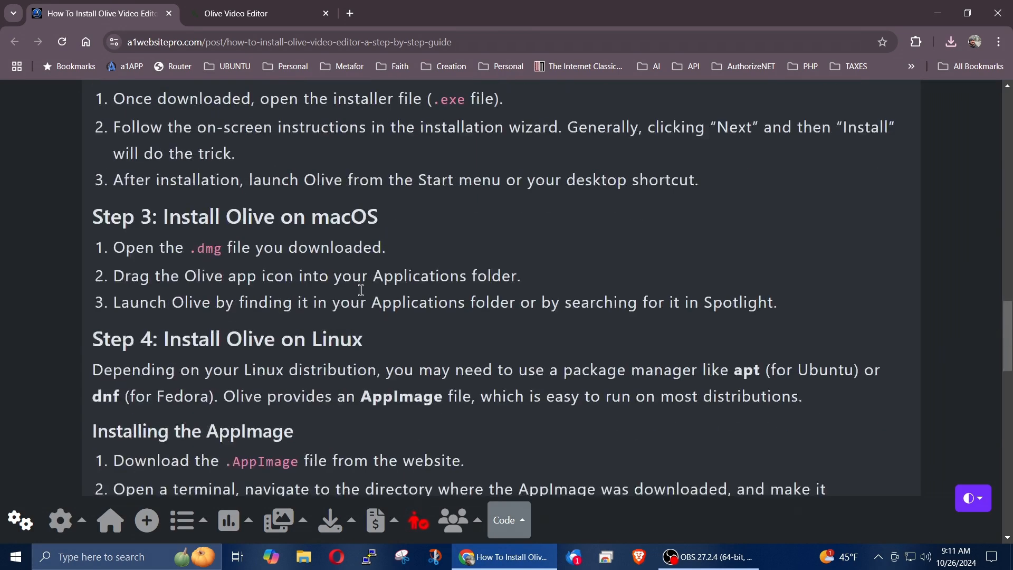
{"action": "left_click_drag", "start_coordinate": [113, 247], "coordinate": [411, 275]}
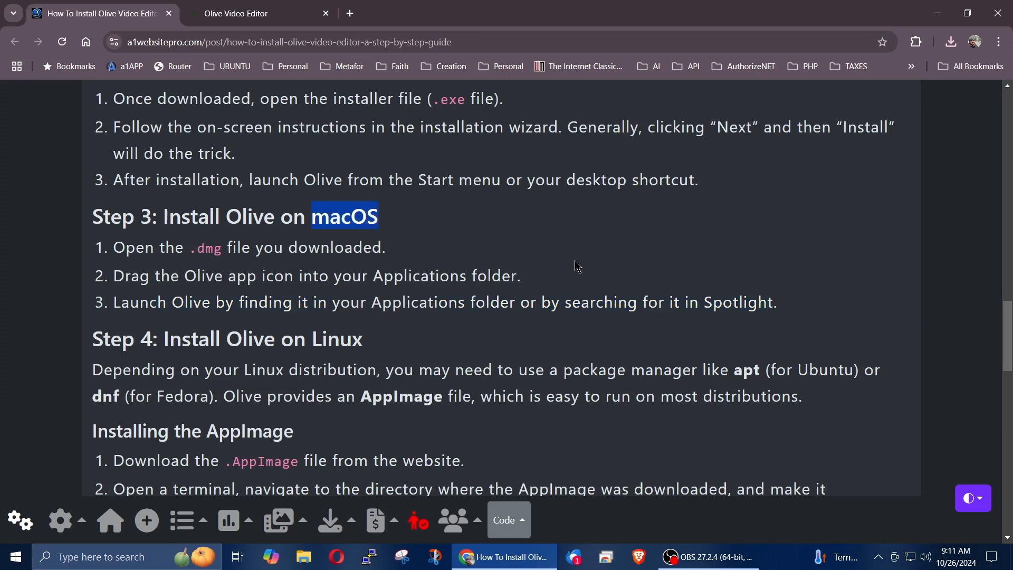
{"action": "scroll", "scroll_direction": "down", "scroll_amount": 3}
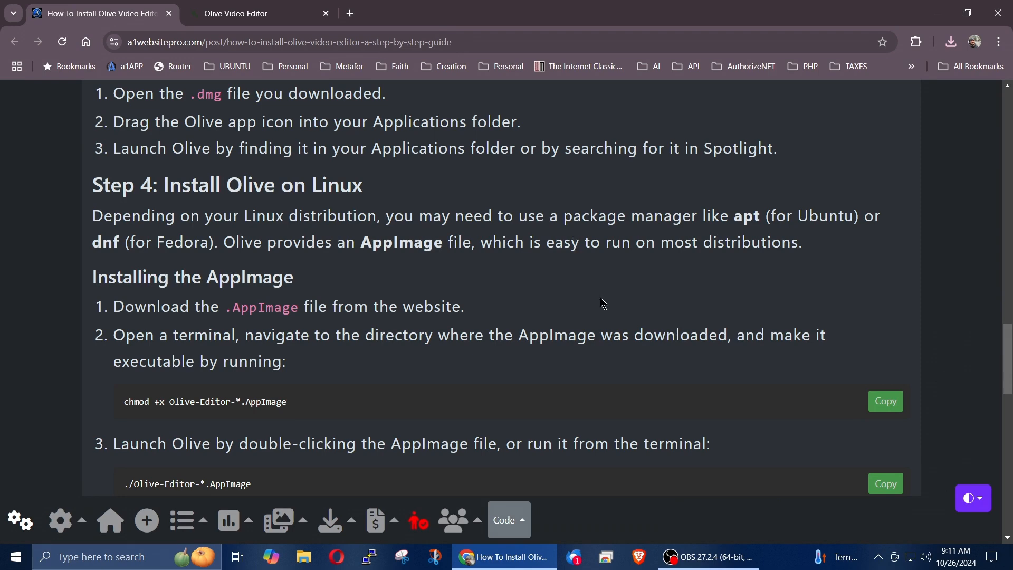
{"action": "mouse_move", "coordinate": [662, 263]}
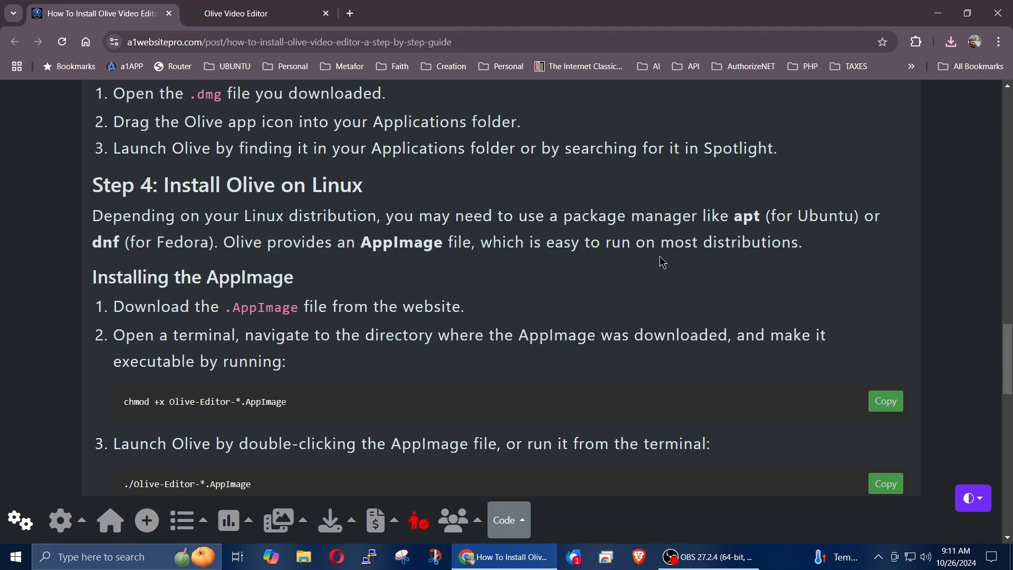
{"action": "mouse_move", "coordinate": [214, 263]}
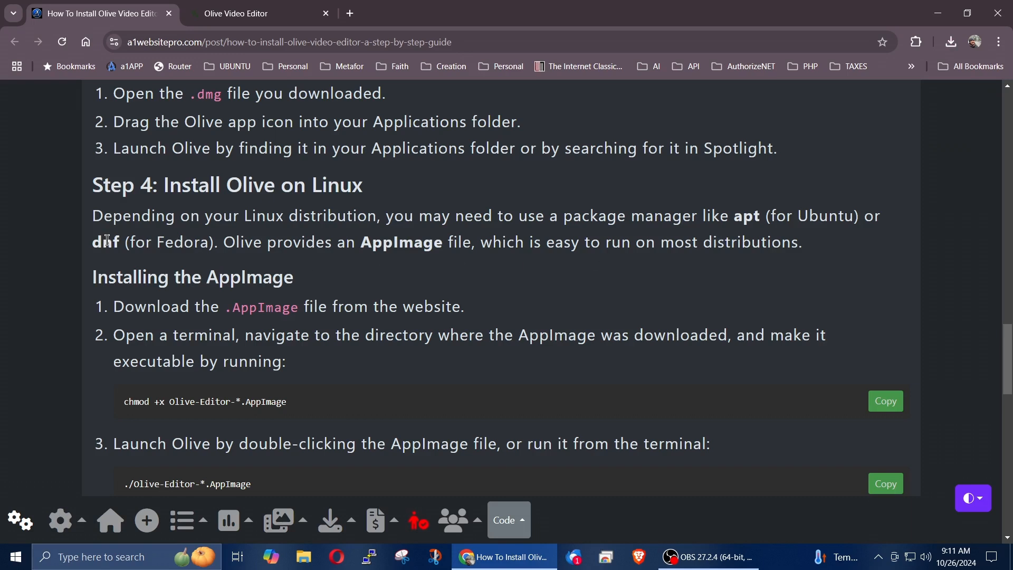
{"action": "double_click", "coordinate": [183, 243]}
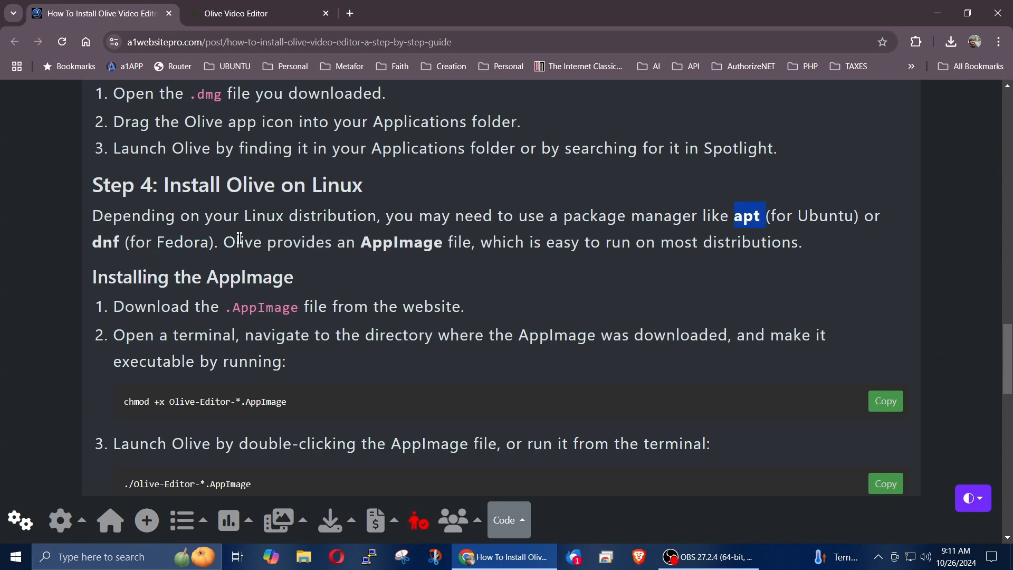
{"action": "mouse_move", "coordinate": [320, 241]}
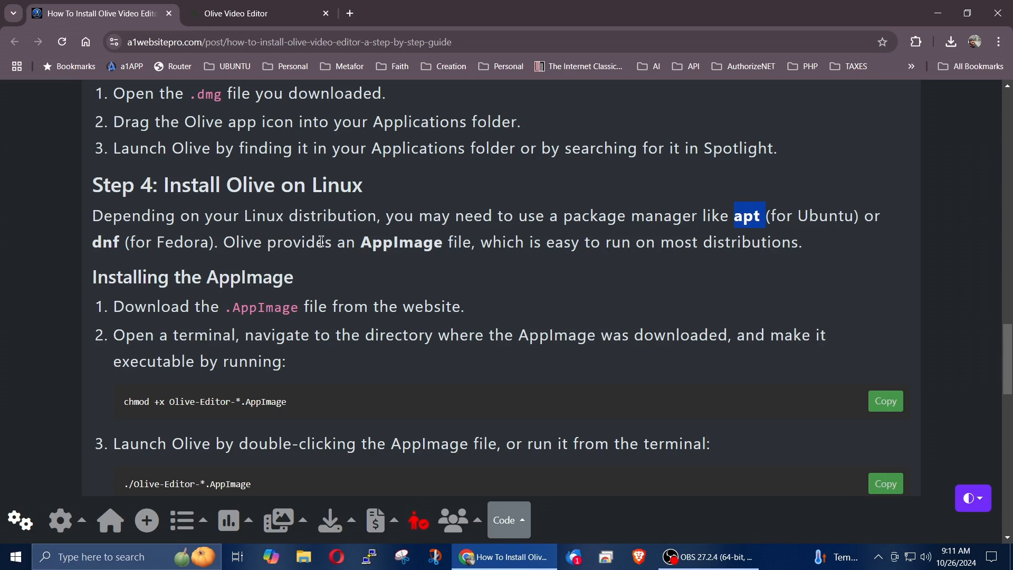
{"action": "left_click_drag", "start_coordinate": [326, 242], "coordinate": [655, 242]}
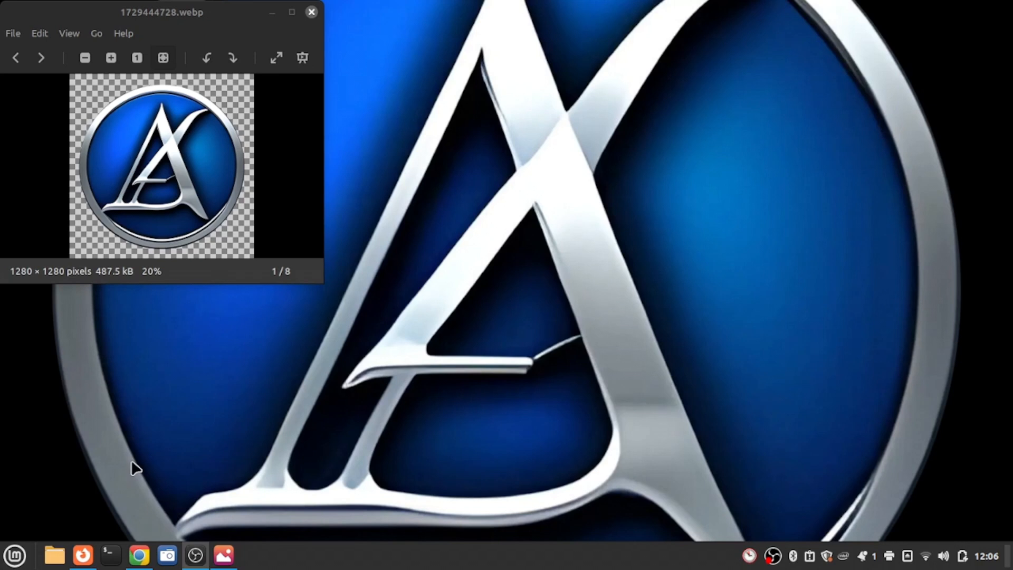
{"action": "mouse_move", "coordinate": [129, 469]}
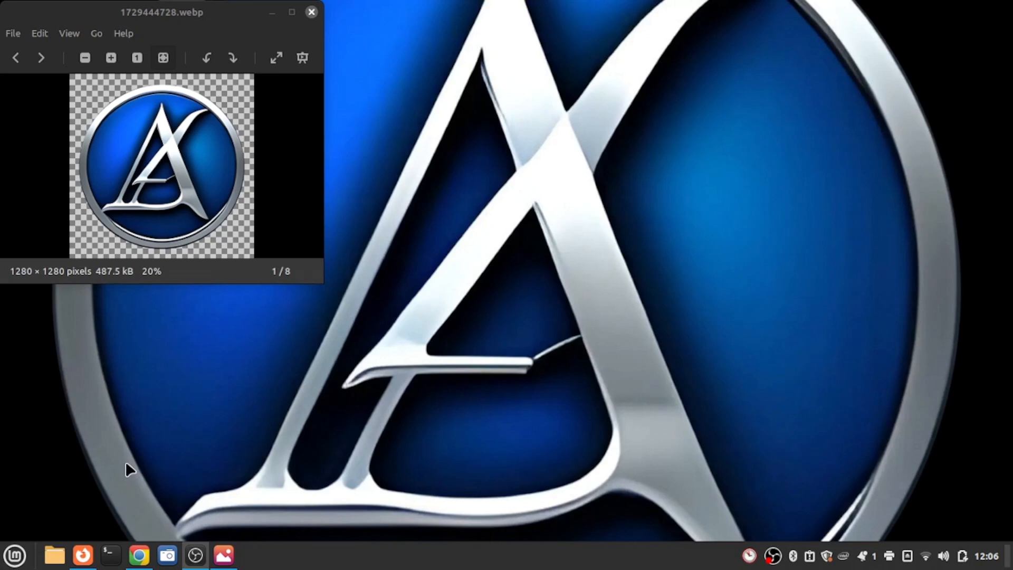
{"action": "mouse_move", "coordinate": [155, 408]}
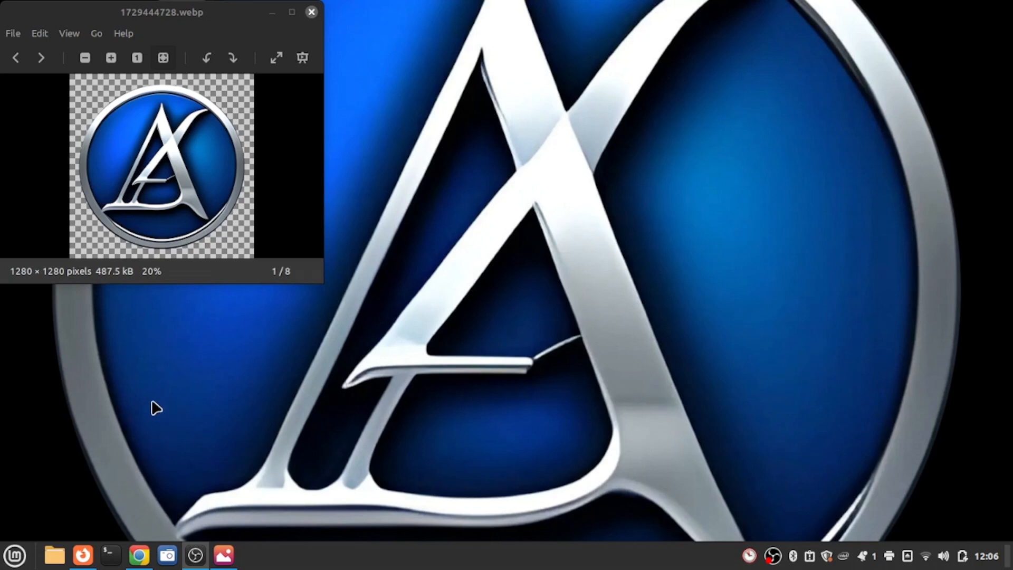
{"action": "mouse_move", "coordinate": [23, 496]}
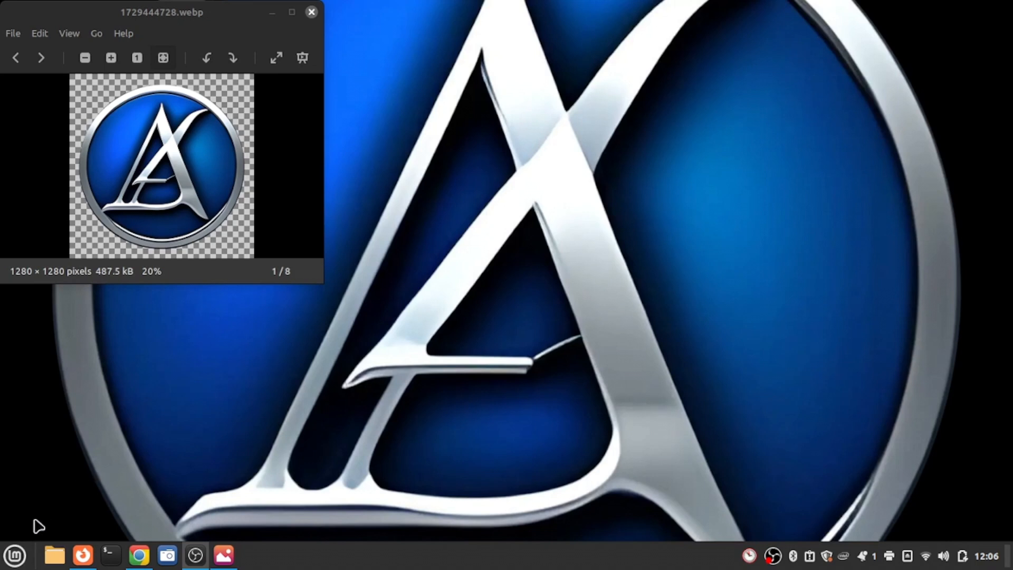
Step: Search the Mint menu for 'software' and launch Software Manager
{"action": "left_click", "coordinate": [14, 556]}
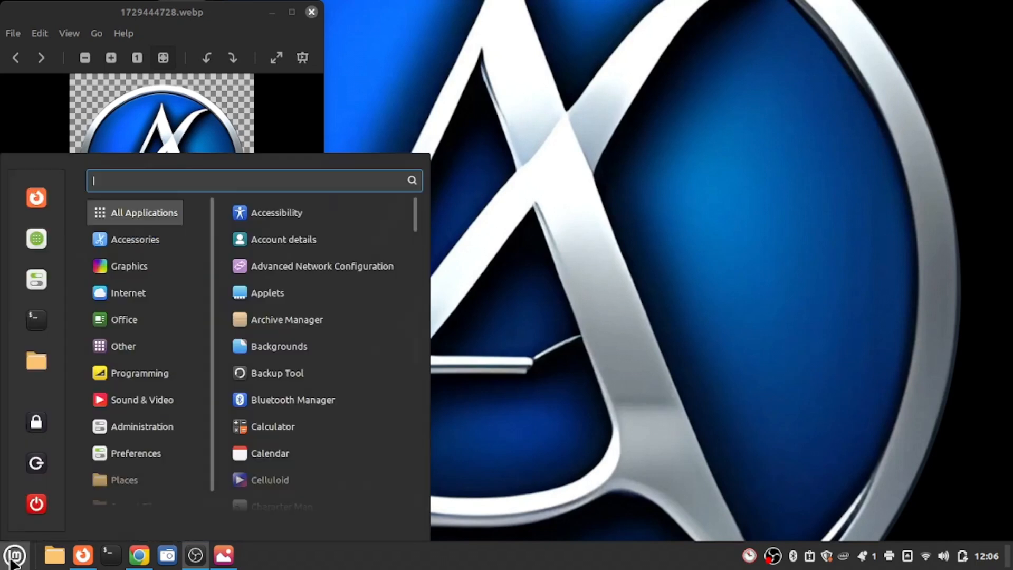
{"action": "type", "text": "software"}
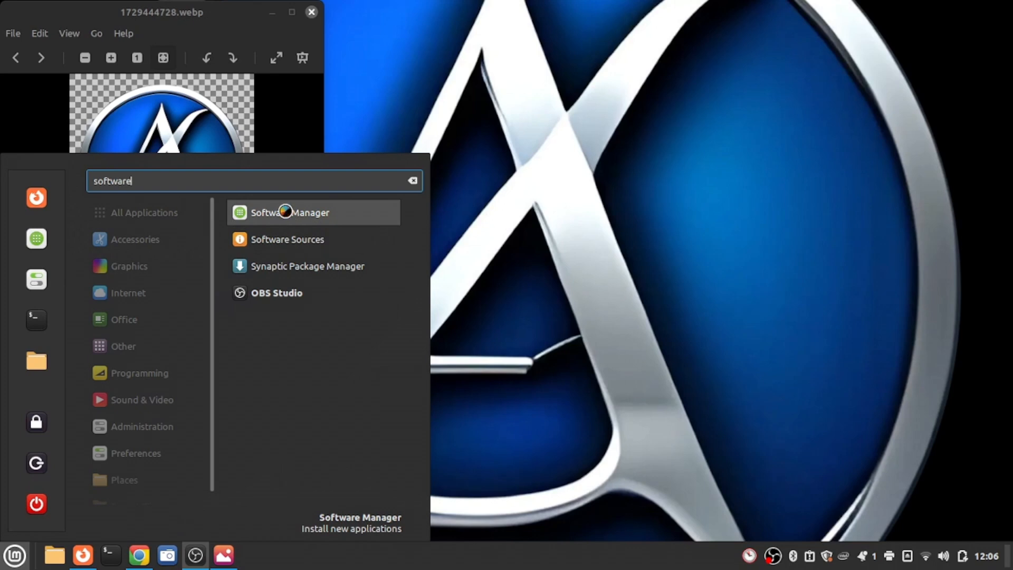
{"action": "left_click", "coordinate": [290, 212]}
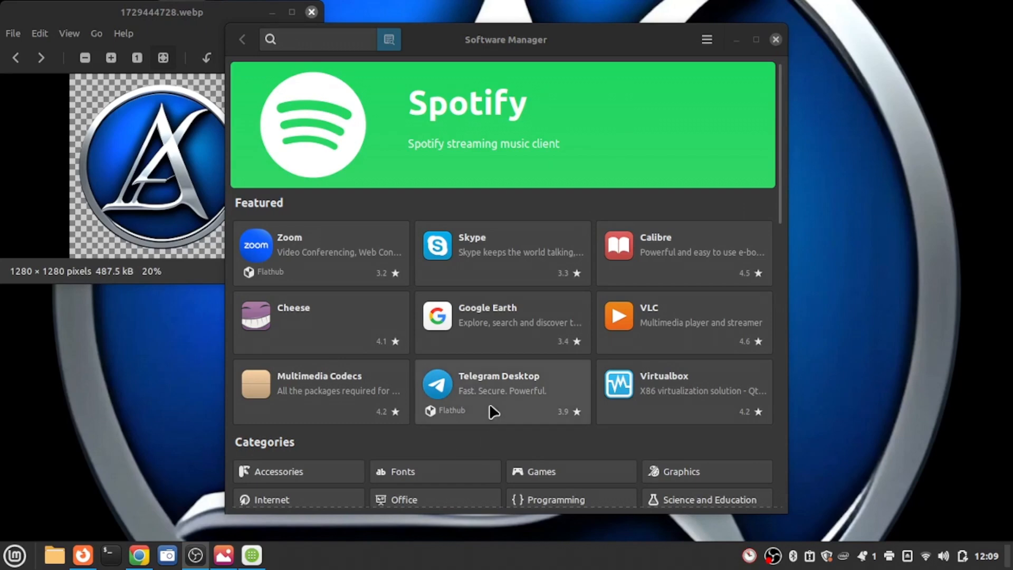
Step: Search Software Manager's repositories for 'olive'
{"action": "left_click", "coordinate": [317, 39]}
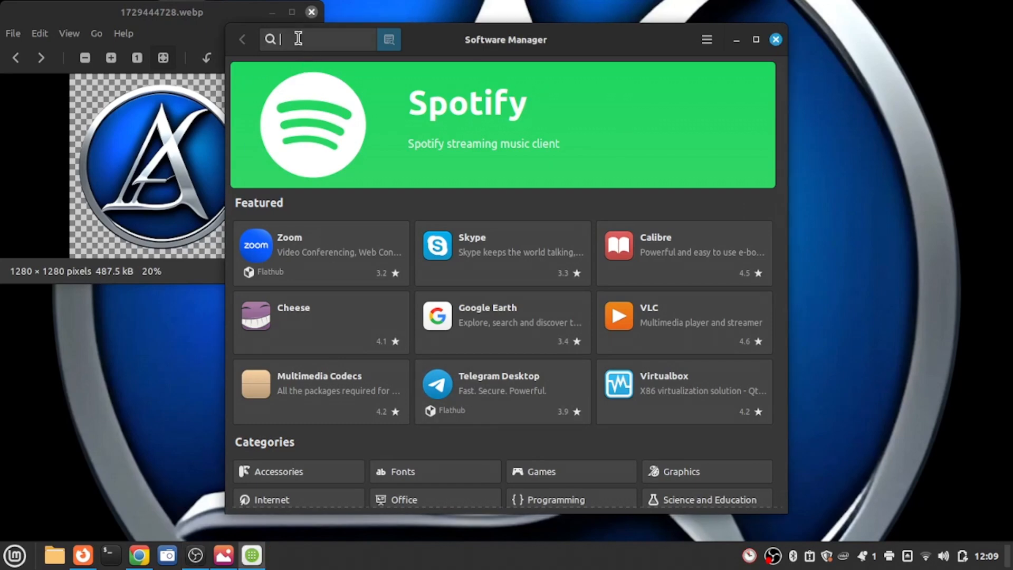
{"action": "type", "text": "oil"}
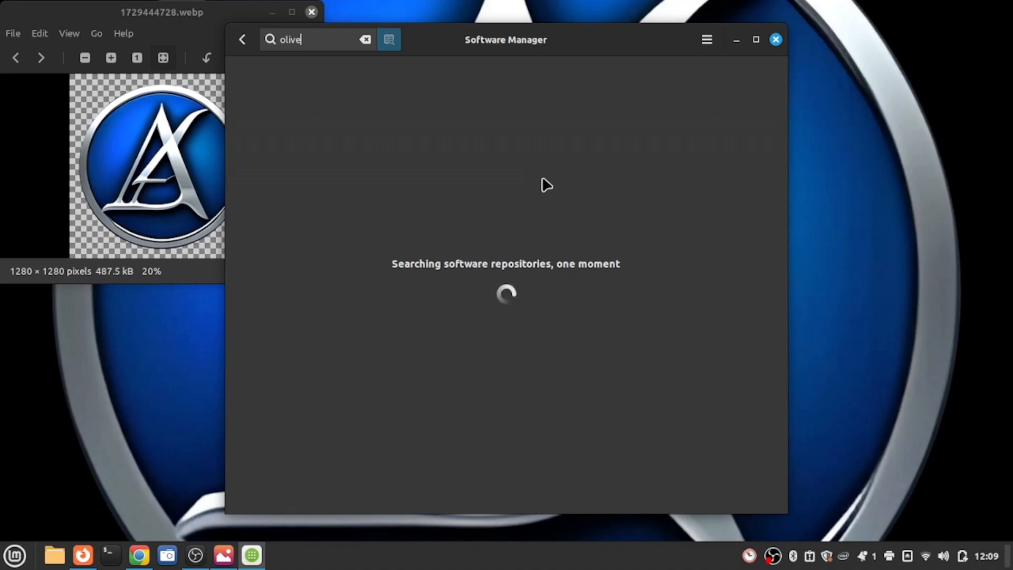
{"action": "mouse_move", "coordinate": [612, 97]}
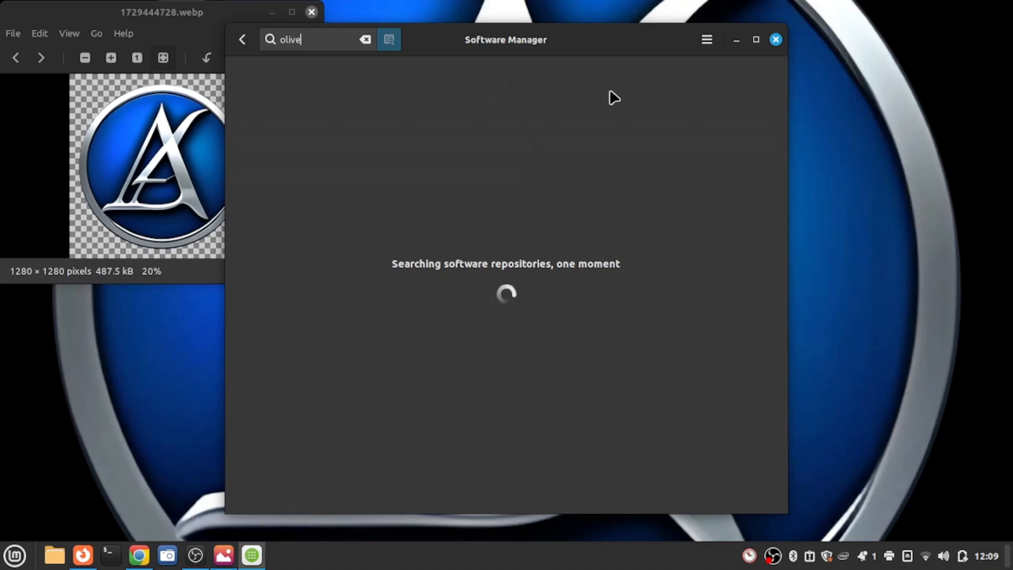
{"action": "mouse_move", "coordinate": [511, 299]}
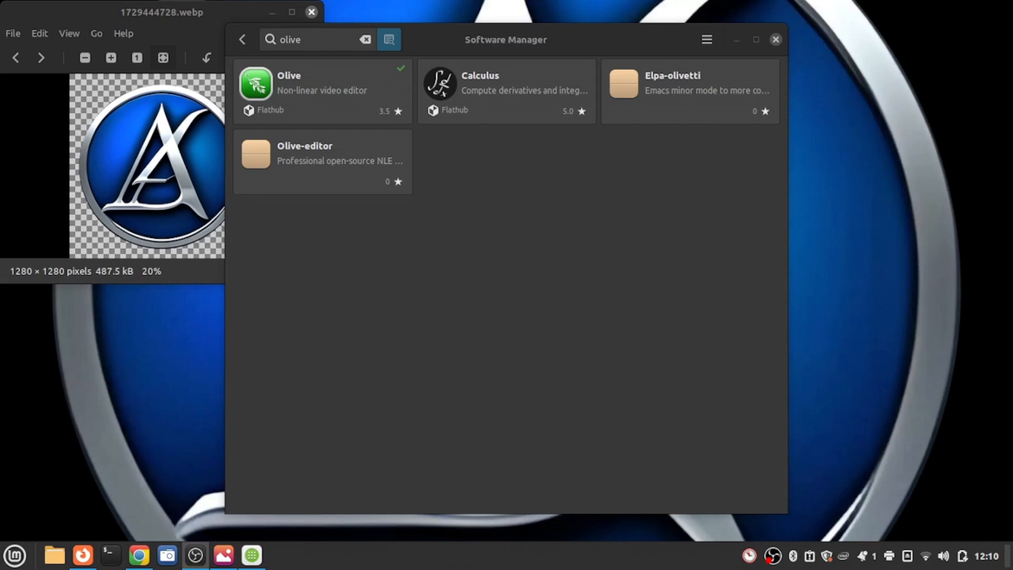
{"action": "mouse_move", "coordinate": [288, 91]}
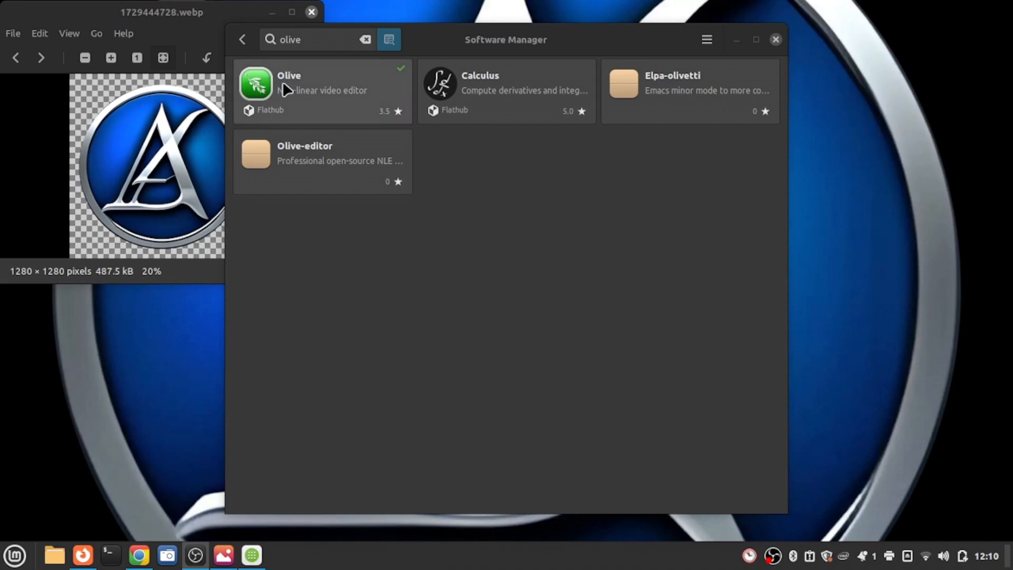
{"action": "mouse_move", "coordinate": [363, 104]}
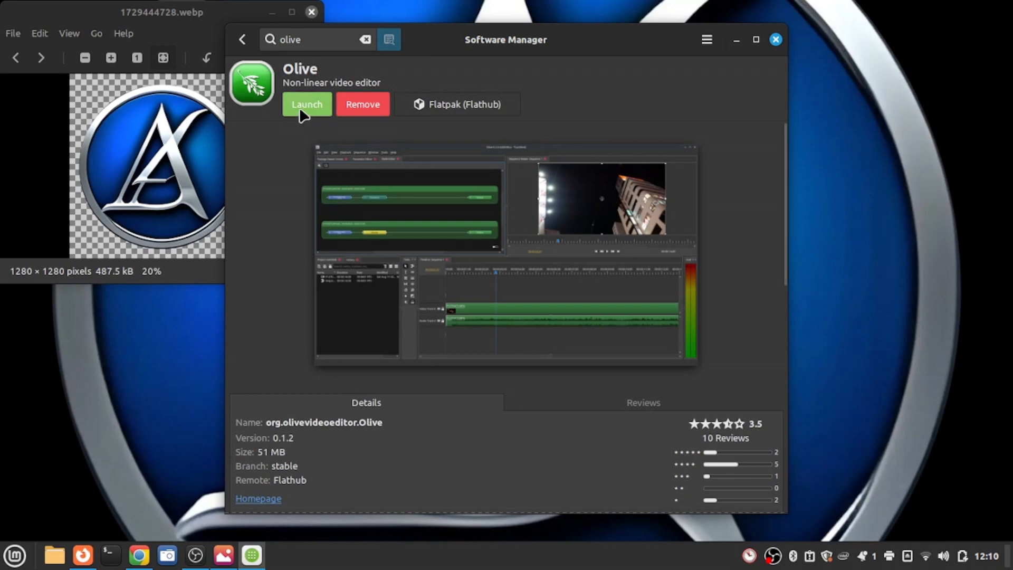
{"action": "mouse_move", "coordinate": [606, 265]}
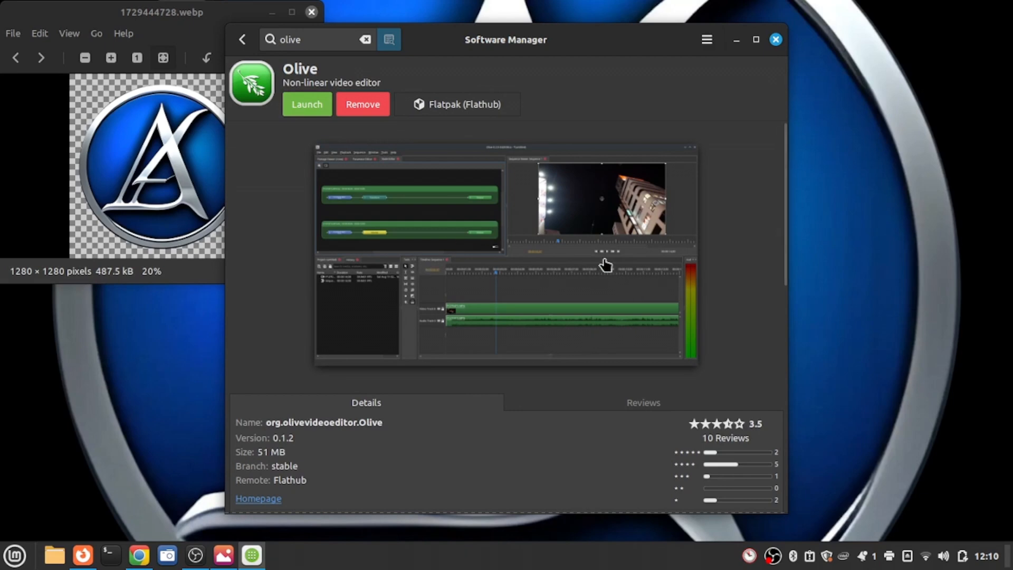
{"action": "mouse_move", "coordinate": [528, 294]}
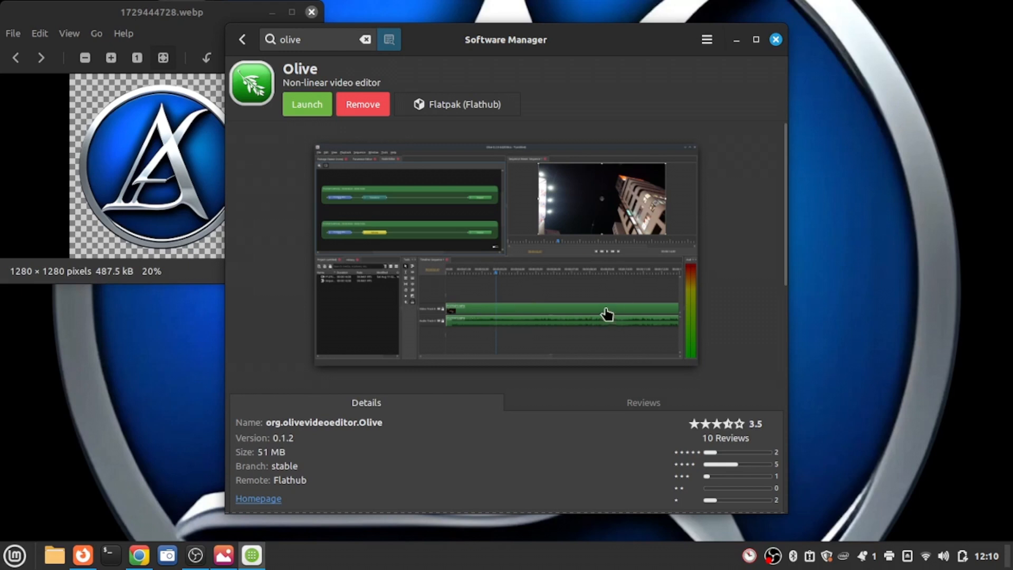
{"action": "mouse_move", "coordinate": [492, 288]}
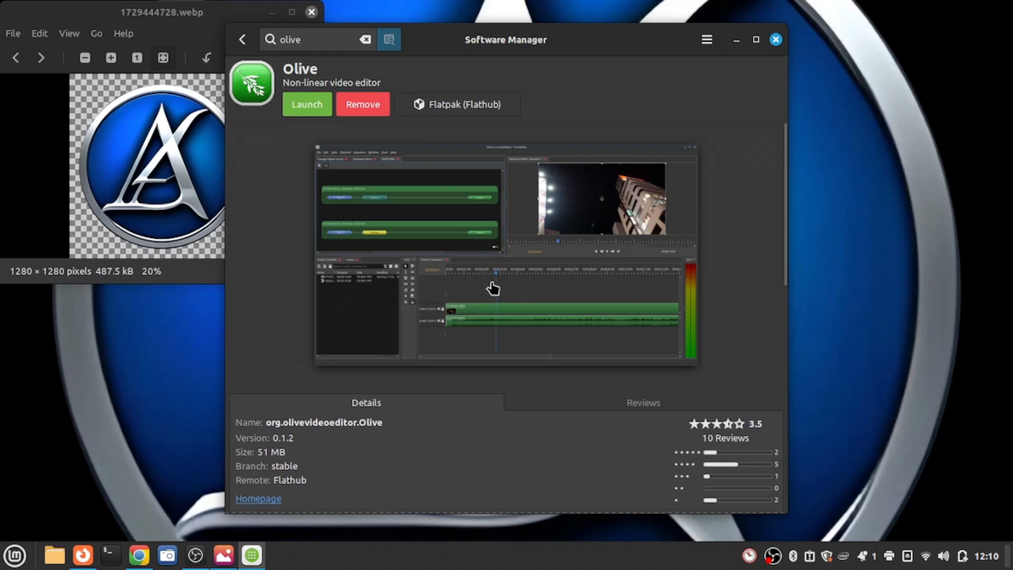
{"action": "mouse_move", "coordinate": [366, 219]}
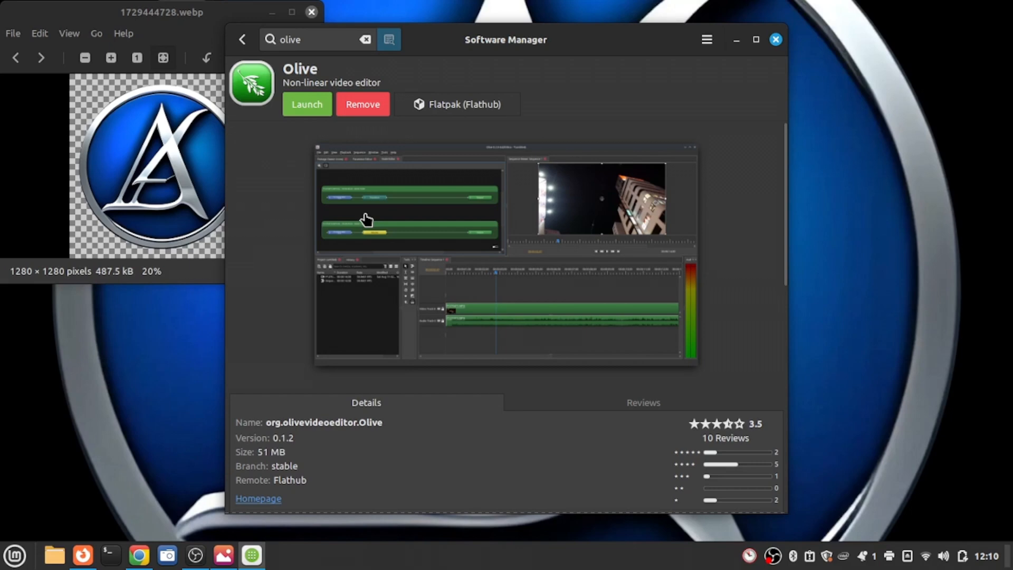
{"action": "mouse_move", "coordinate": [386, 216]}
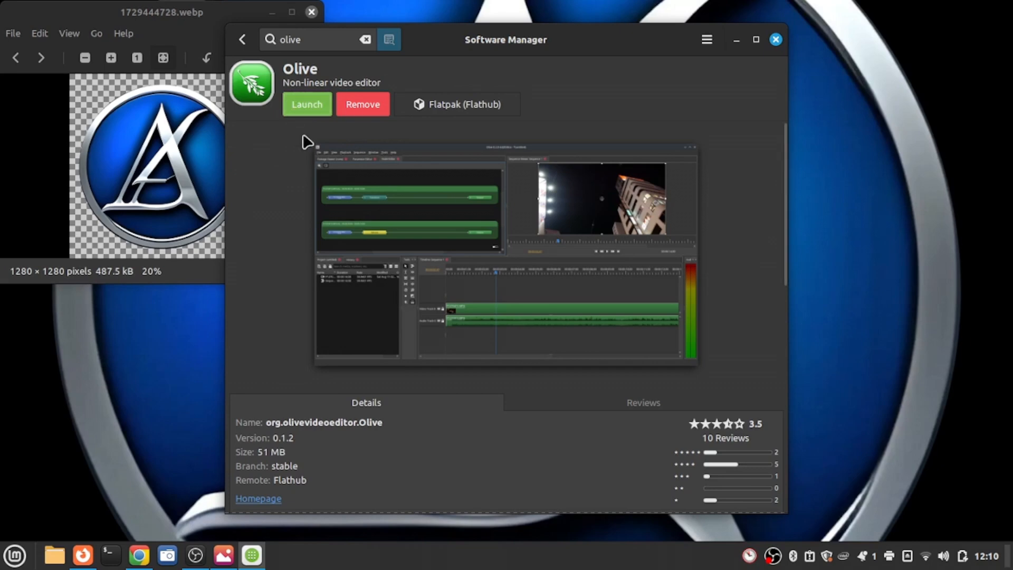
{"action": "mouse_move", "coordinate": [533, 259]}
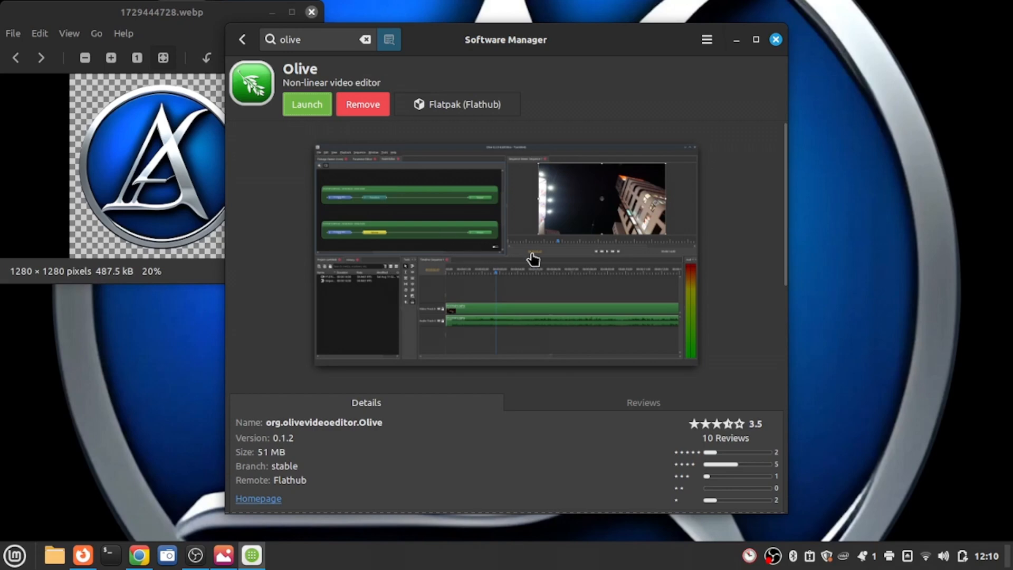
{"action": "mouse_move", "coordinate": [399, 215]}
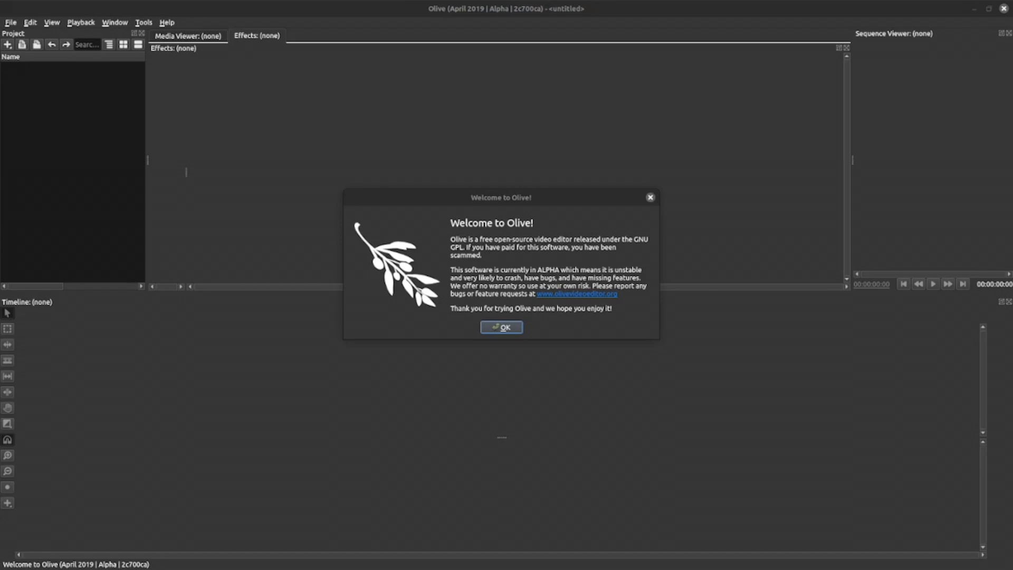
{"action": "mouse_move", "coordinate": [482, 212]}
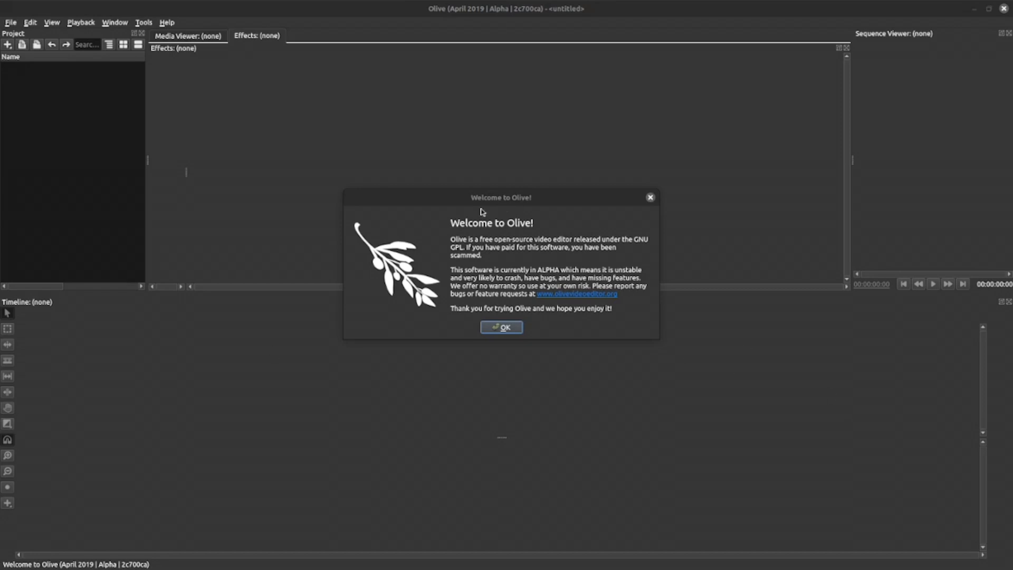
{"action": "mouse_move", "coordinate": [488, 255]}
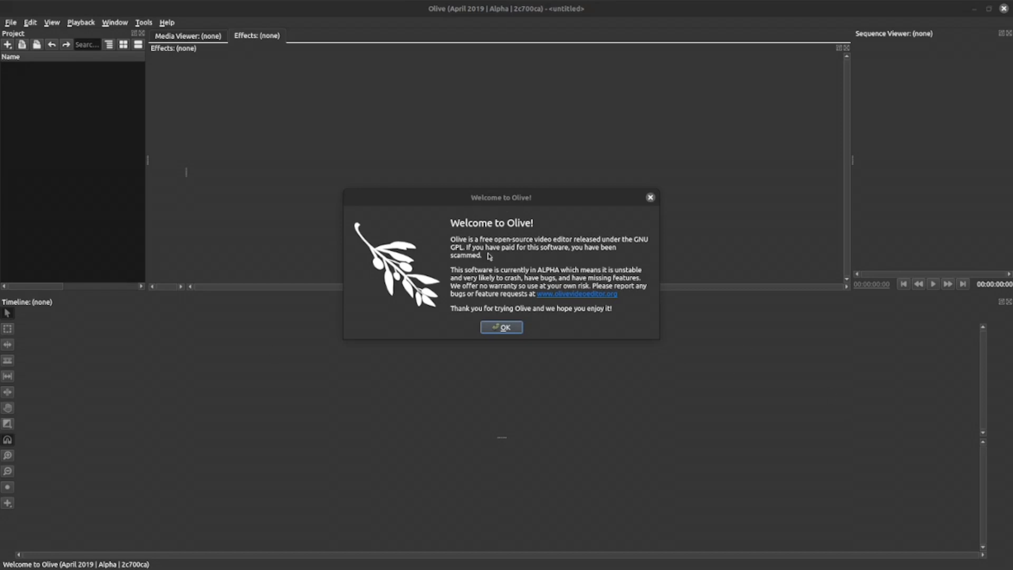
{"action": "mouse_move", "coordinate": [538, 257]}
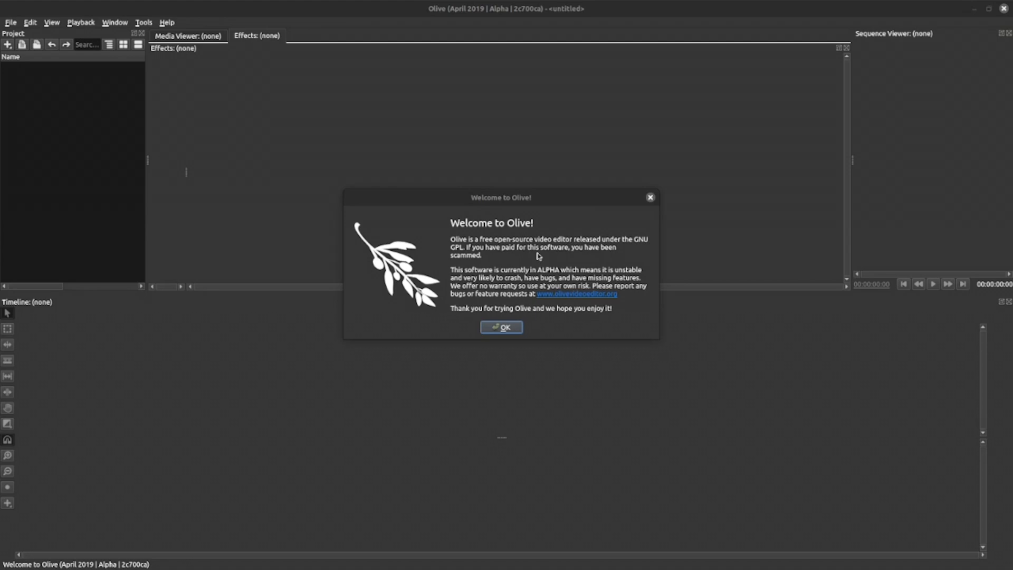
{"action": "mouse_move", "coordinate": [512, 278]}
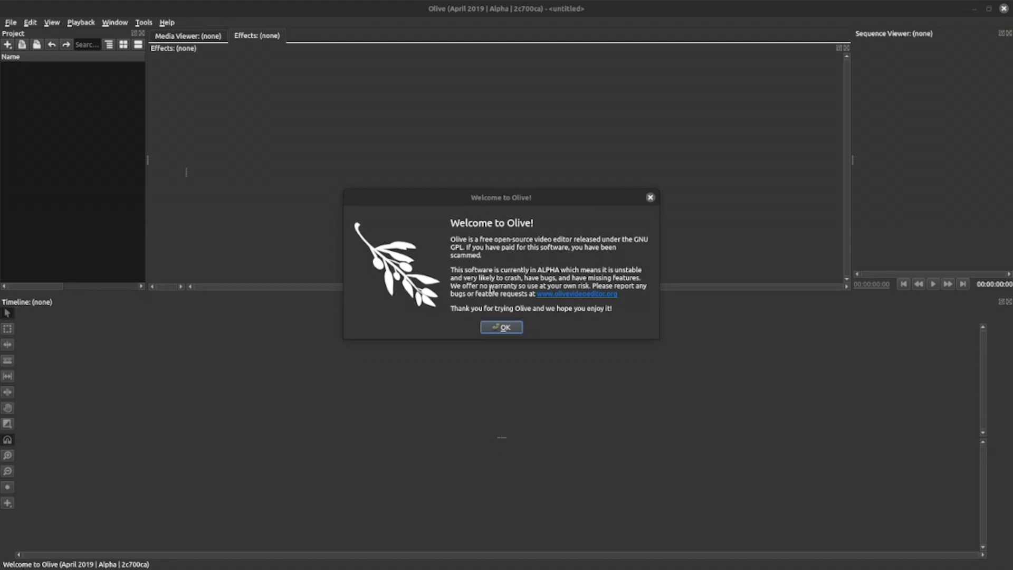
{"action": "mouse_move", "coordinate": [519, 318]}
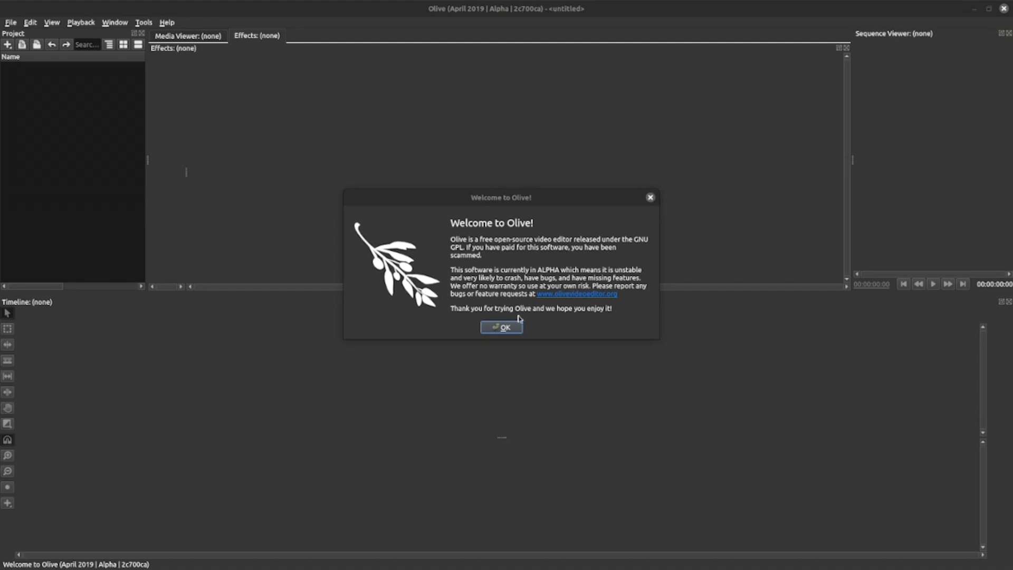
Step: Close the Welcome to Olive notice with OK to reveal the empty project workspace
{"action": "left_click", "coordinate": [500, 327]}
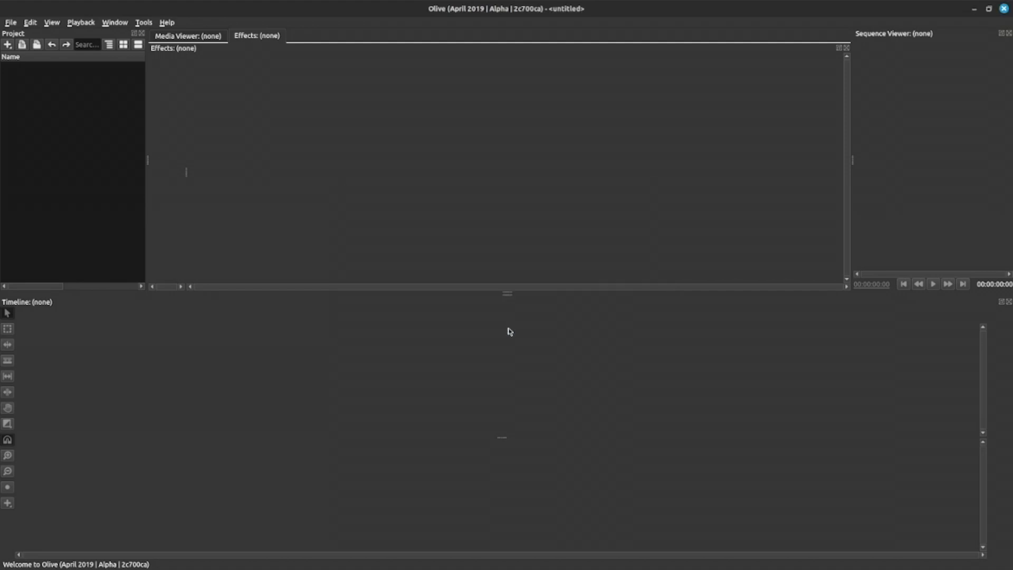
{"action": "mouse_move", "coordinate": [564, 389]}
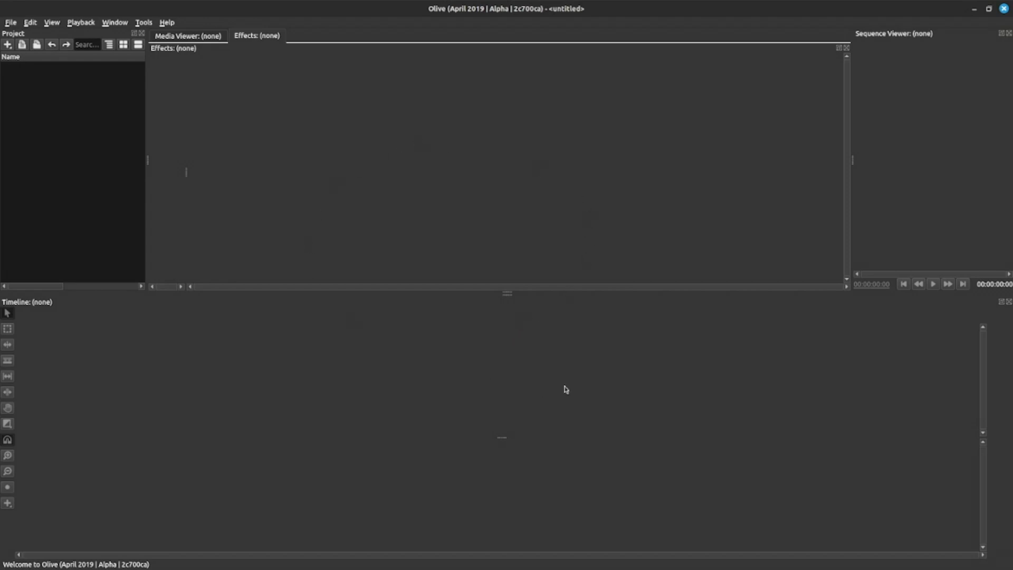
{"action": "mouse_move", "coordinate": [609, 308]}
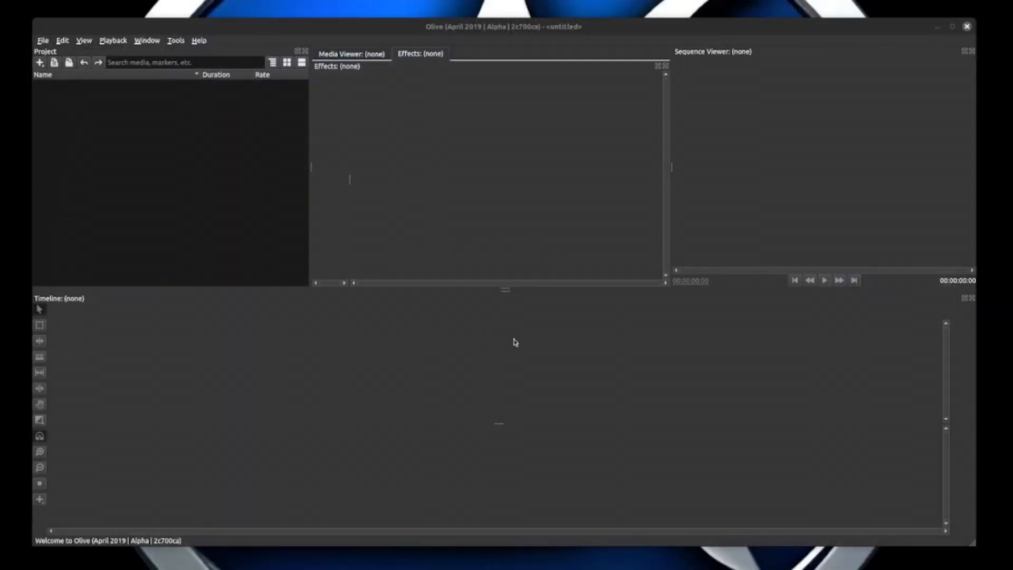
{"action": "mouse_move", "coordinate": [683, 373]}
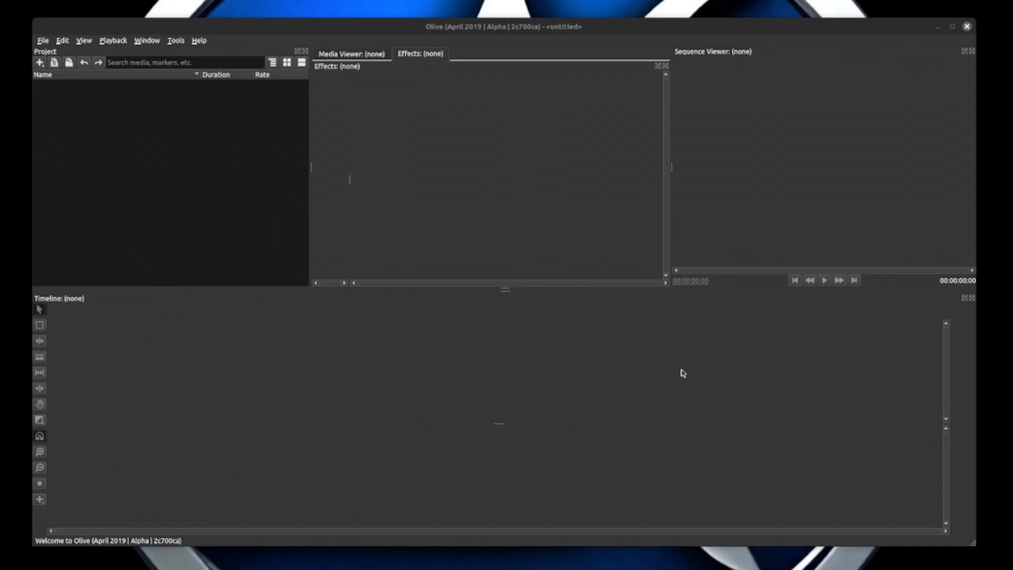
{"action": "mouse_move", "coordinate": [499, 236]}
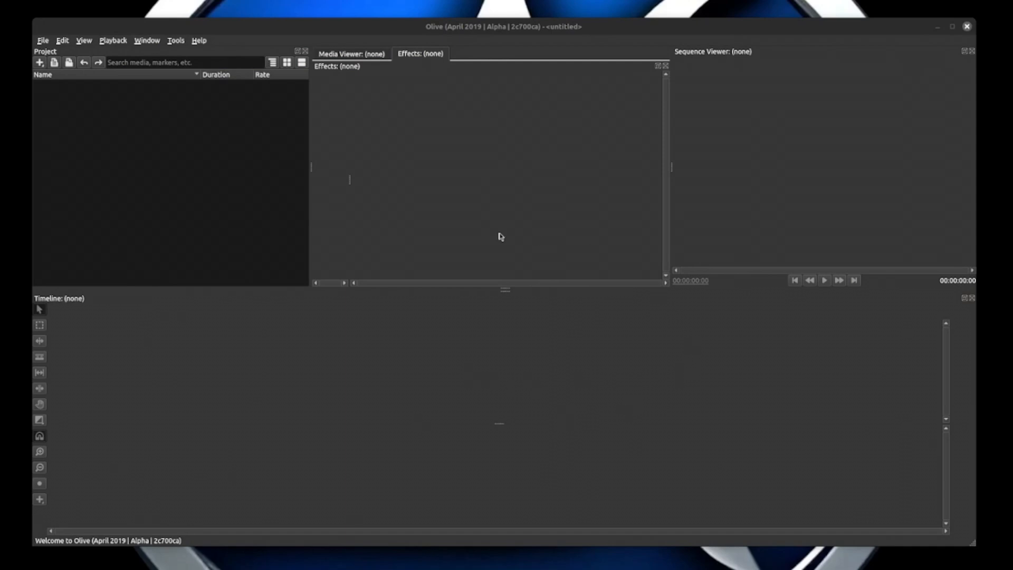
{"action": "mouse_move", "coordinate": [200, 325]}
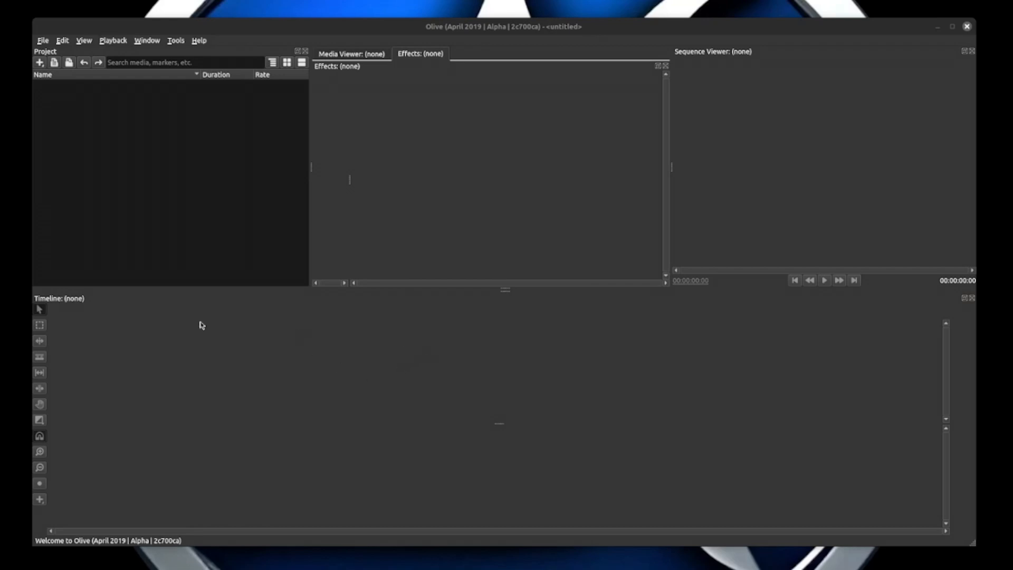
{"action": "mouse_move", "coordinate": [36, 50]}
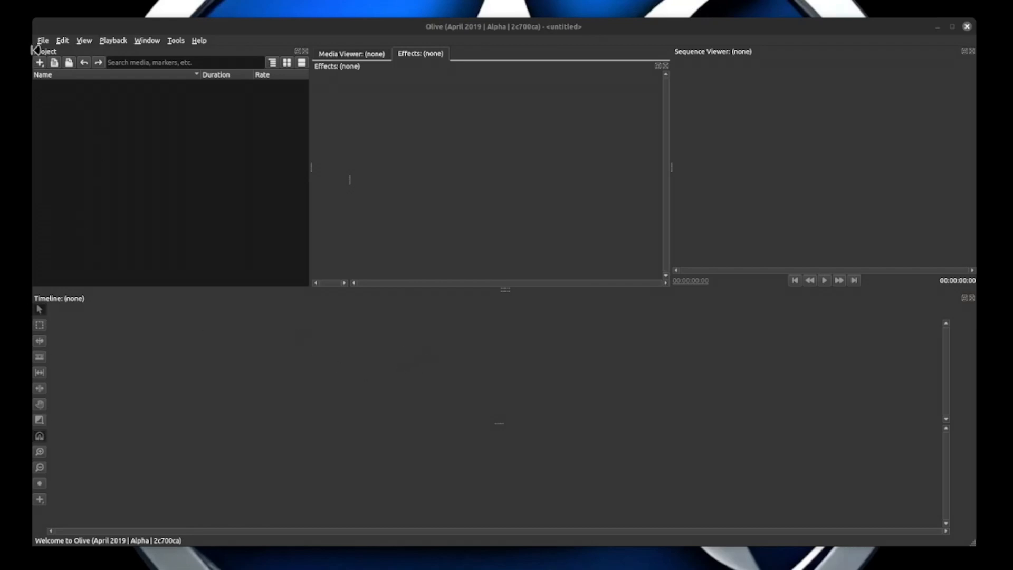
{"action": "mouse_move", "coordinate": [572, 284]}
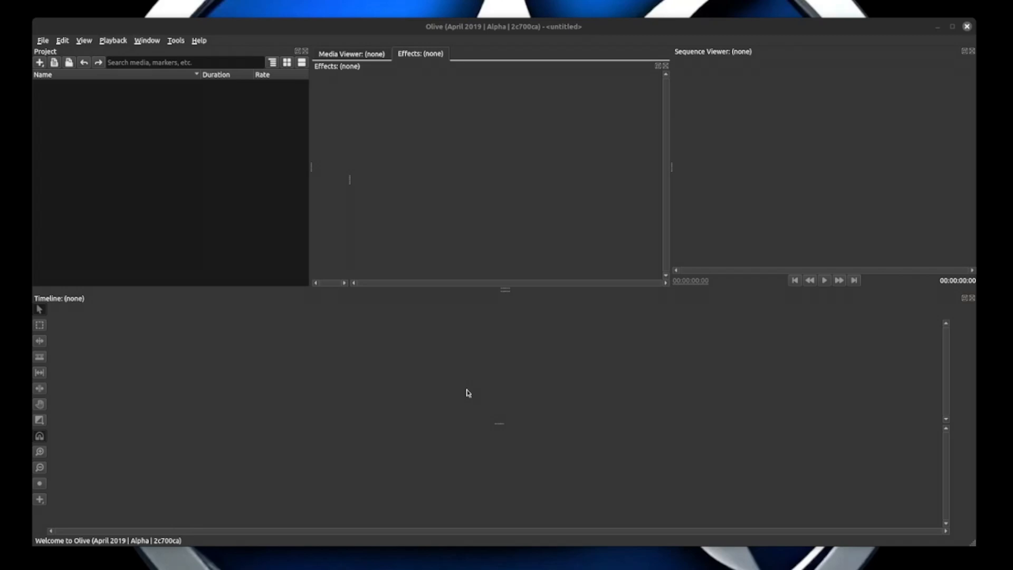
{"action": "mouse_move", "coordinate": [433, 329]}
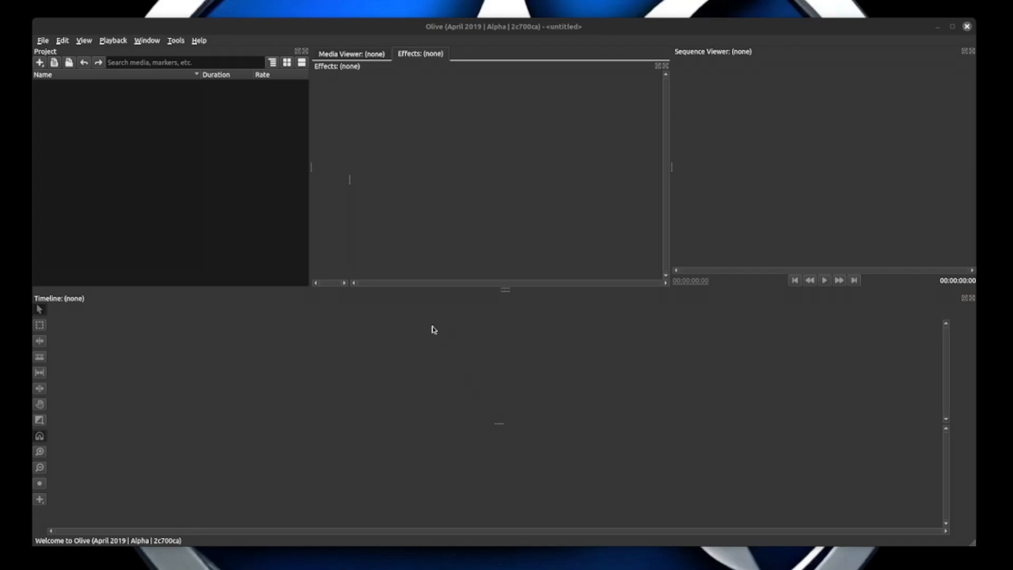
{"action": "mouse_move", "coordinate": [579, 275]}
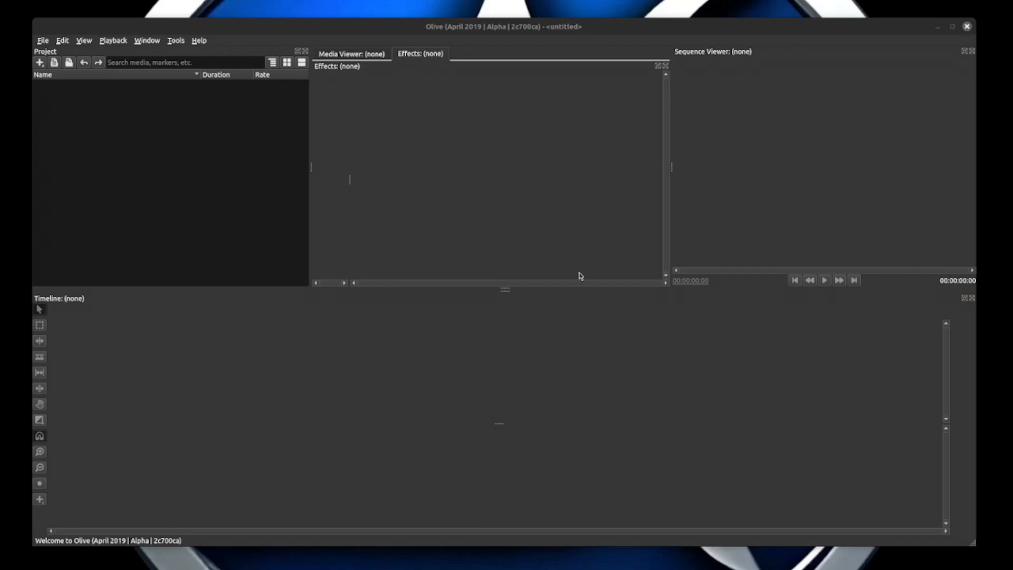
{"action": "mouse_move", "coordinate": [551, 458]}
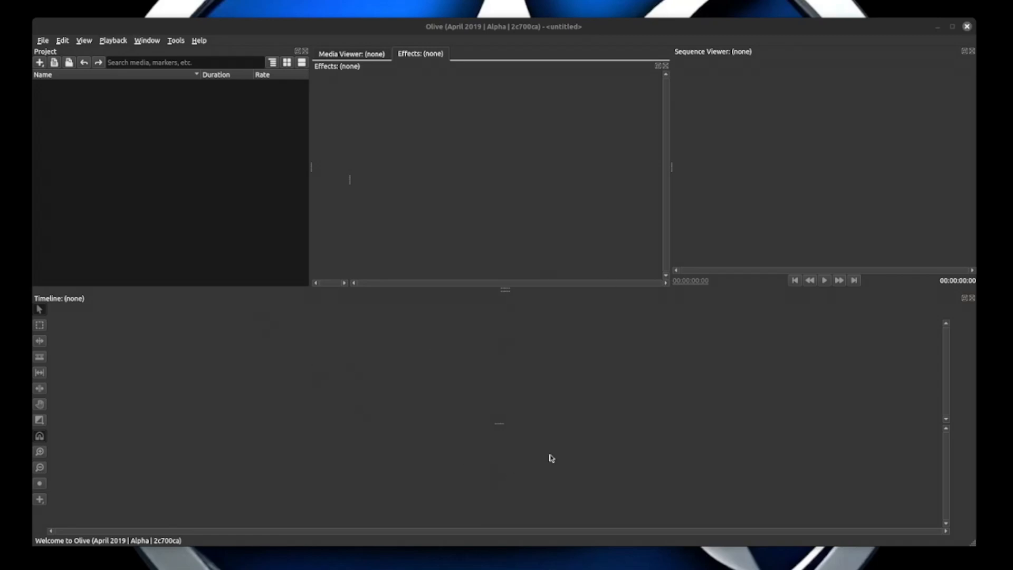
{"action": "mouse_move", "coordinate": [529, 413]}
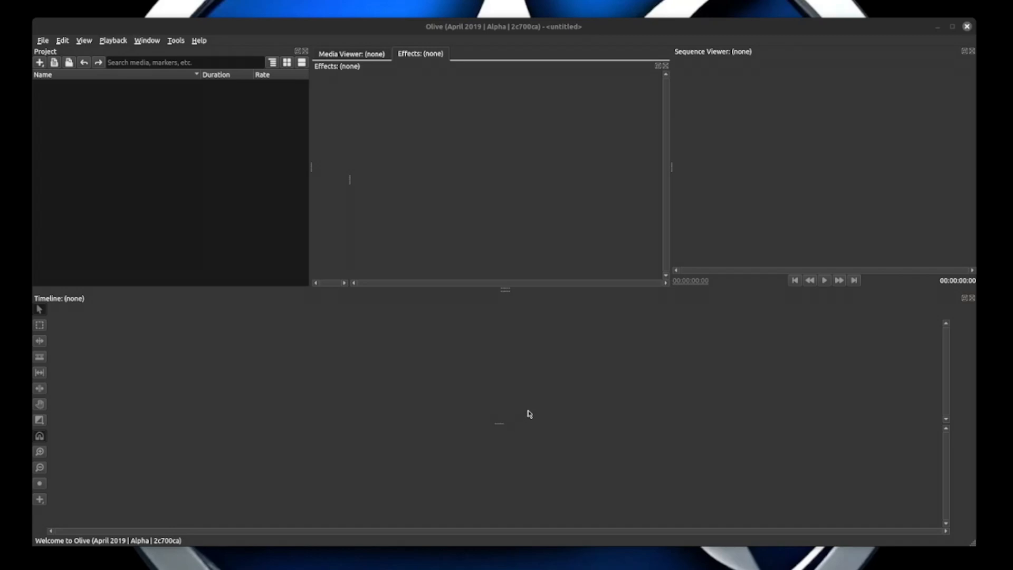
{"action": "mouse_move", "coordinate": [462, 372]}
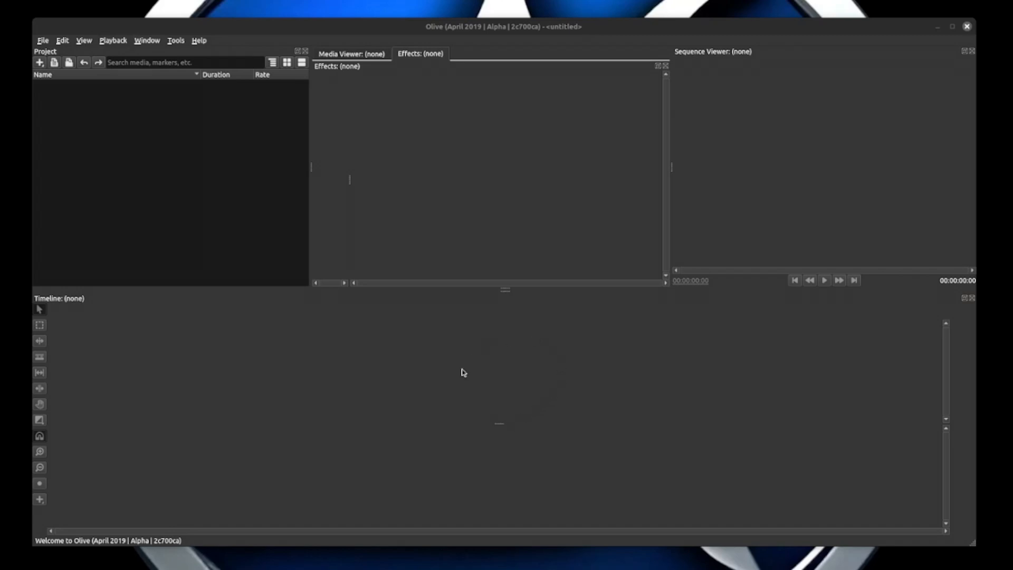
{"action": "mouse_move", "coordinate": [424, 371]}
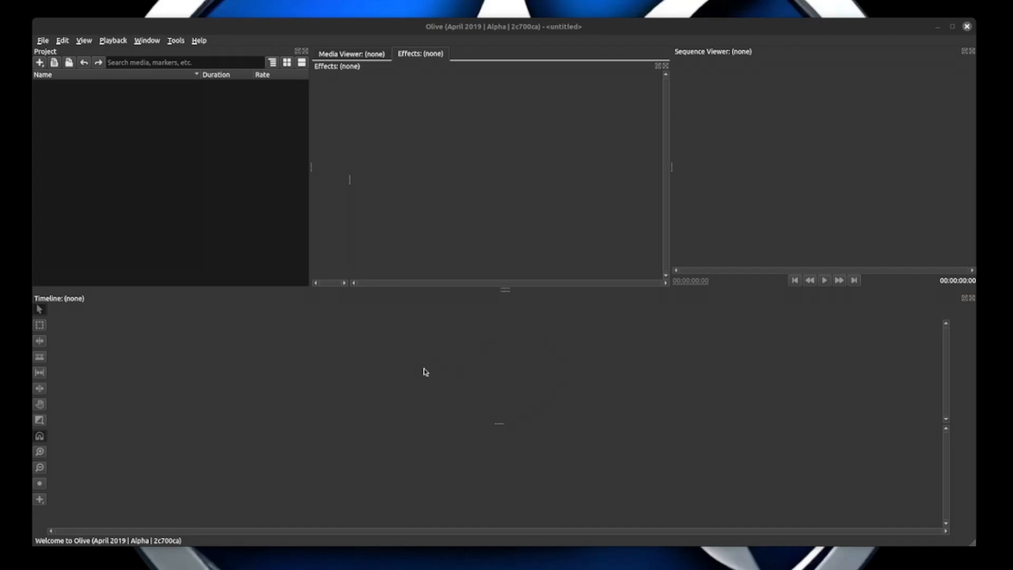